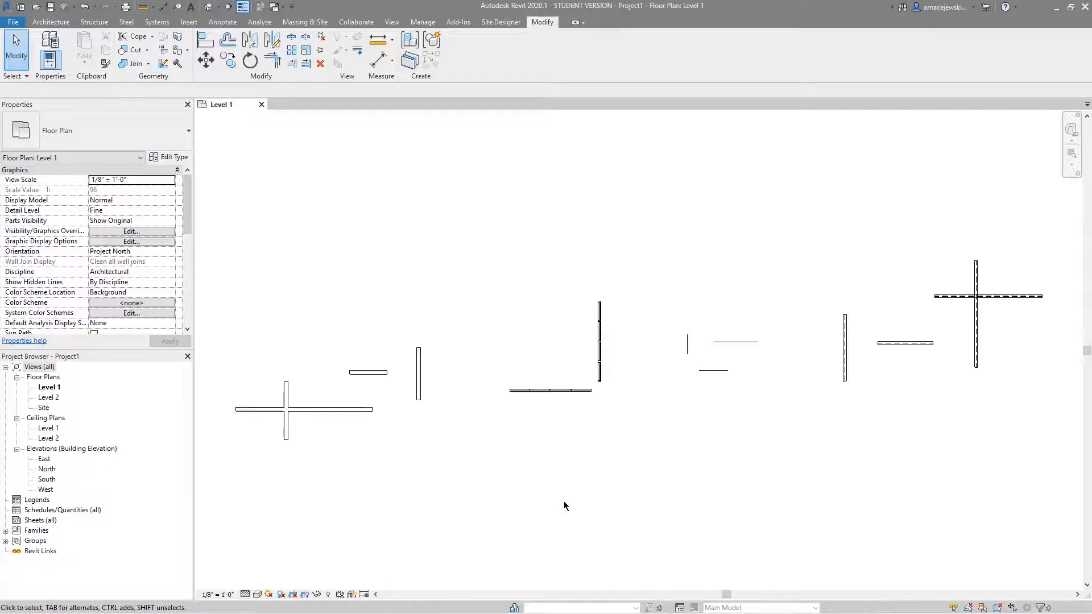
pyautogui.moveTo(553, 500)
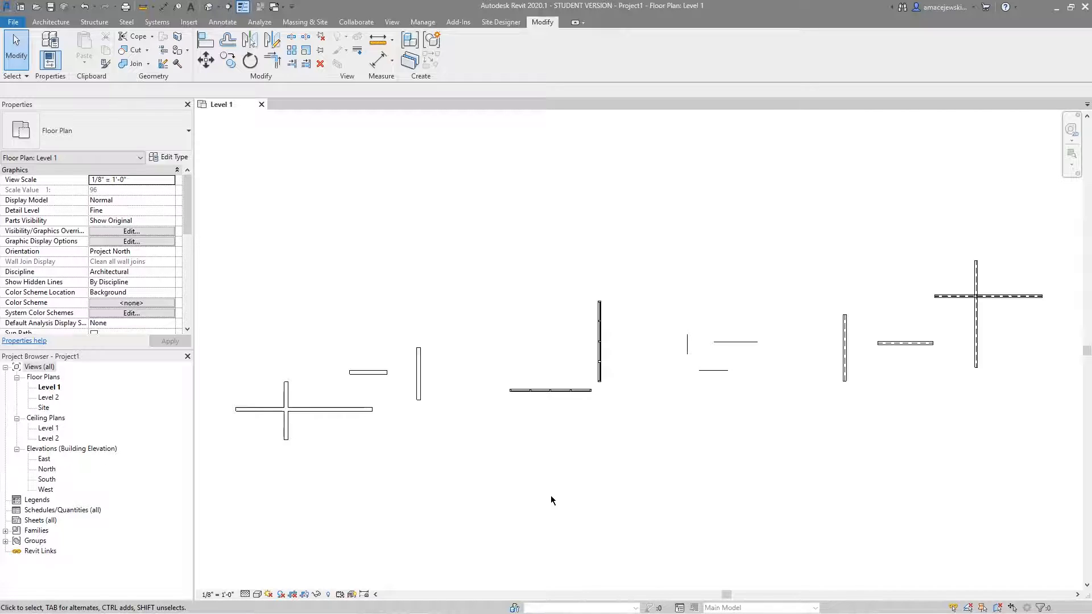
pyautogui.moveTo(565, 501)
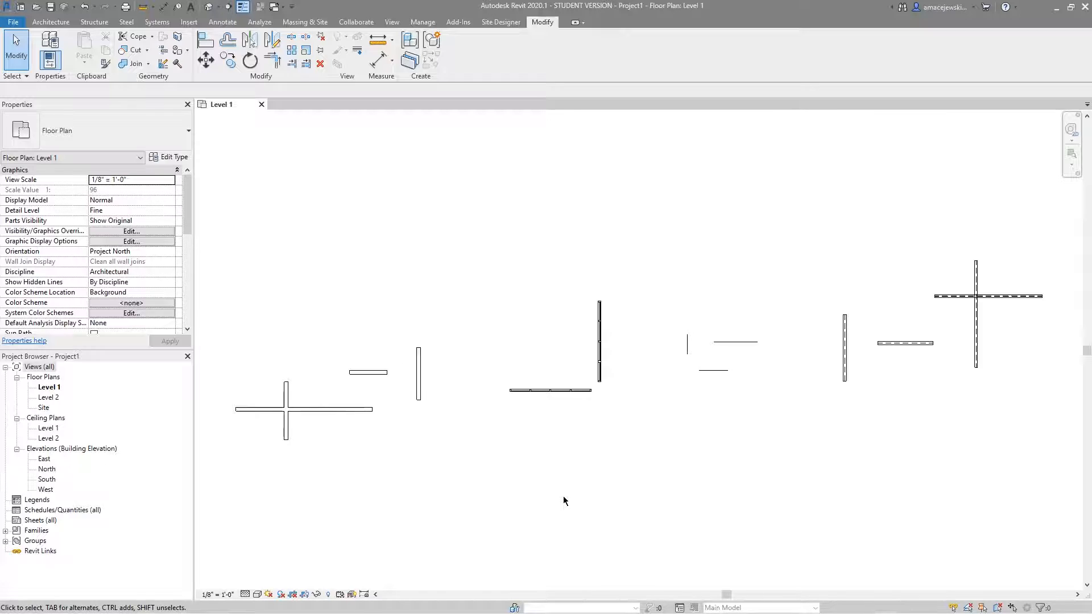
pyautogui.moveTo(551, 496)
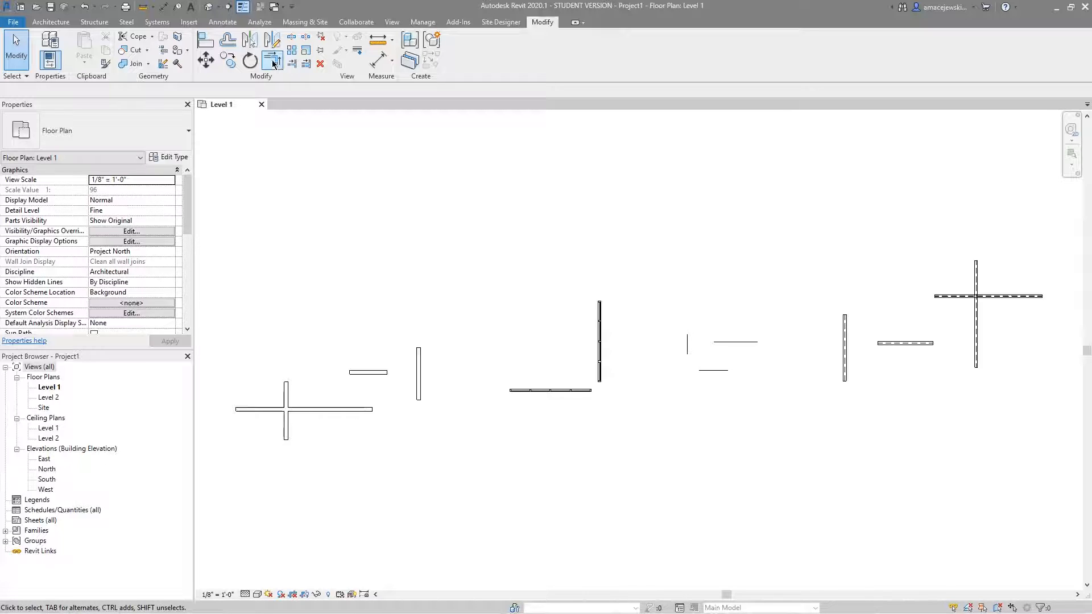
pyautogui.moveTo(273, 59)
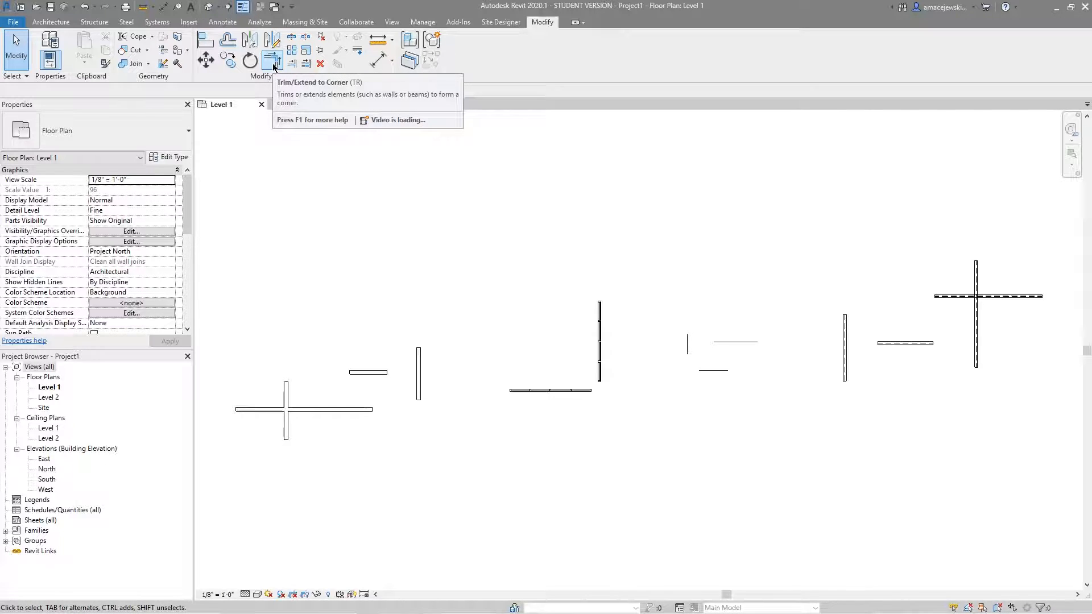
pyautogui.moveTo(272, 60)
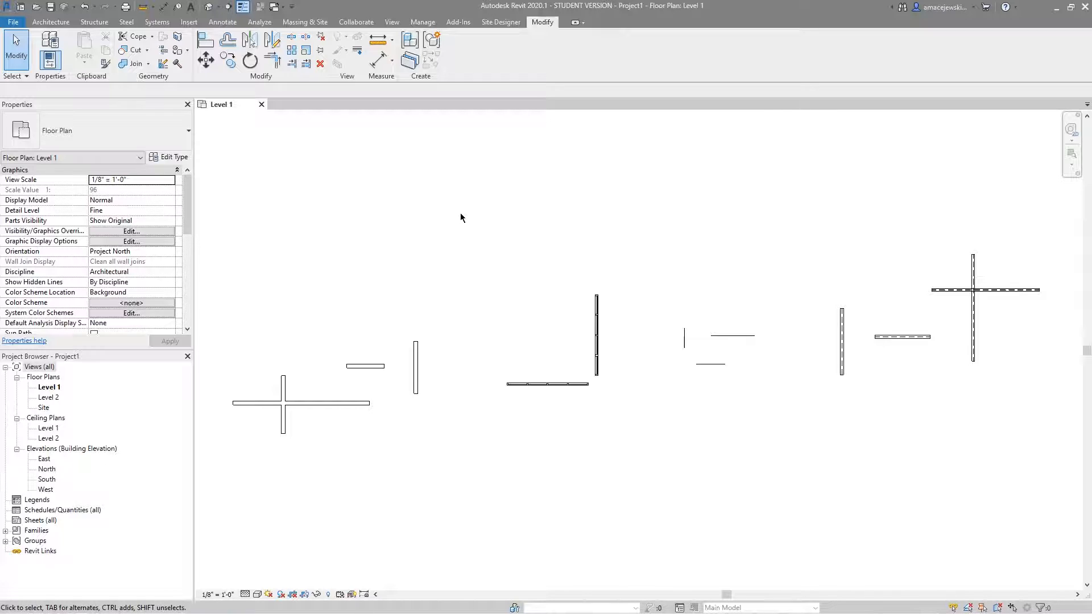
pyautogui.moveTo(449, 226)
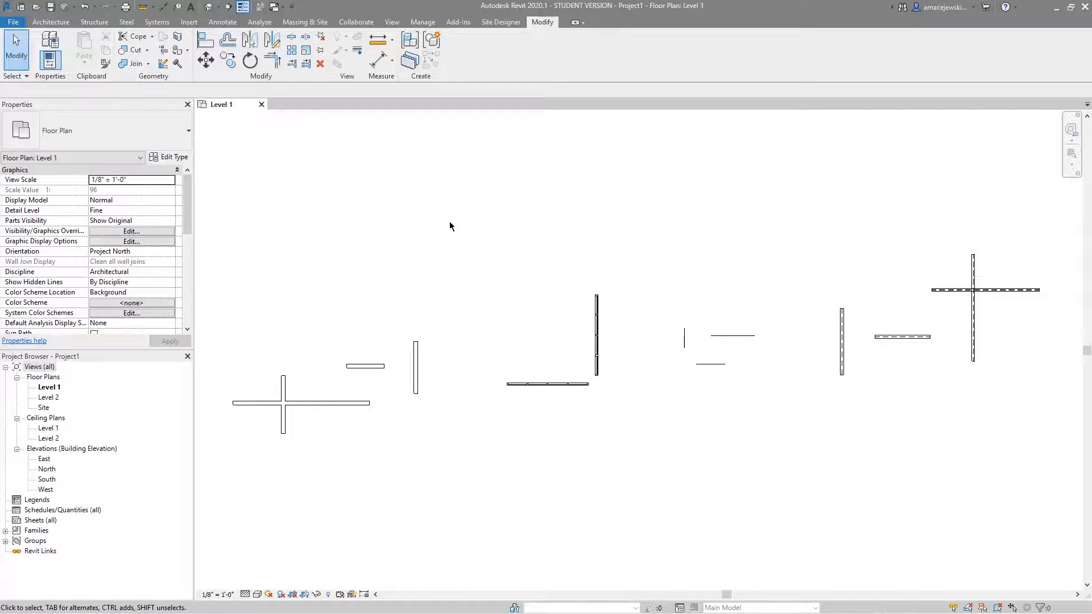
pyautogui.moveTo(462, 235)
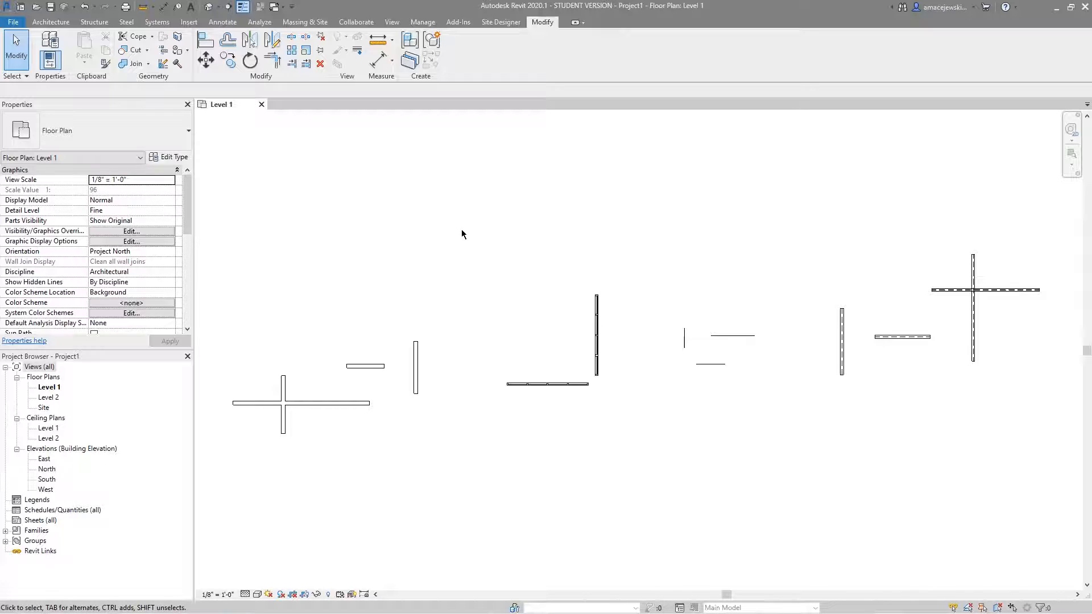
pyautogui.moveTo(470, 243)
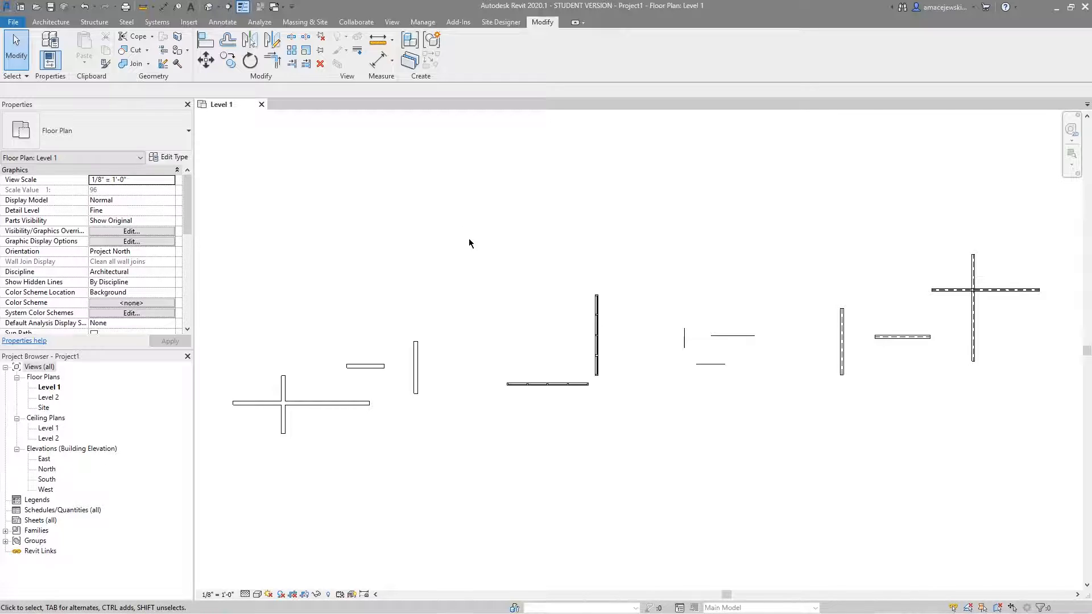
pyautogui.moveTo(498, 245)
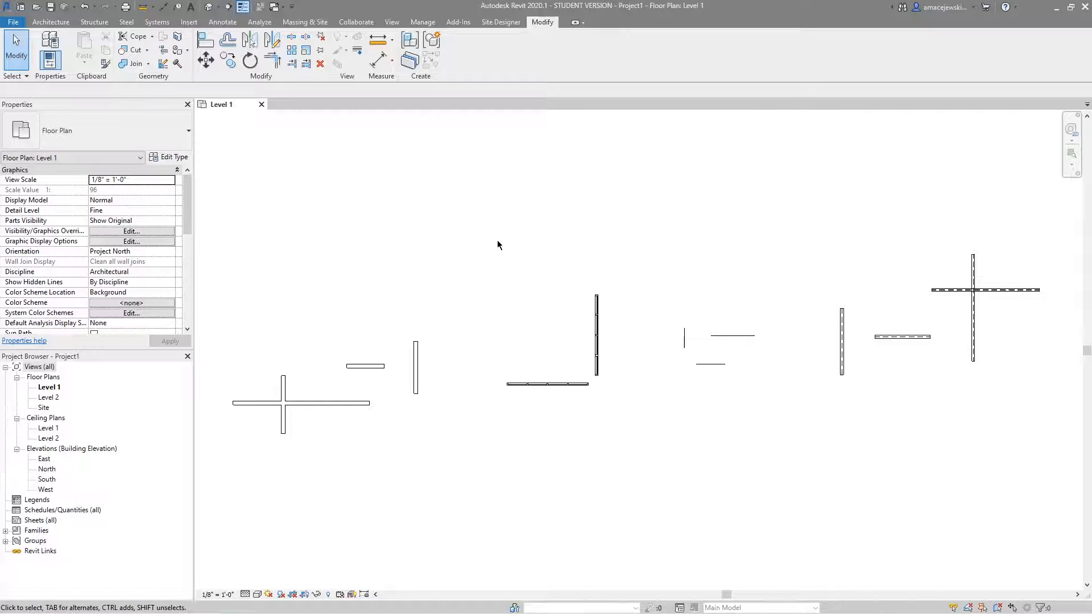
pyautogui.moveTo(419, 338)
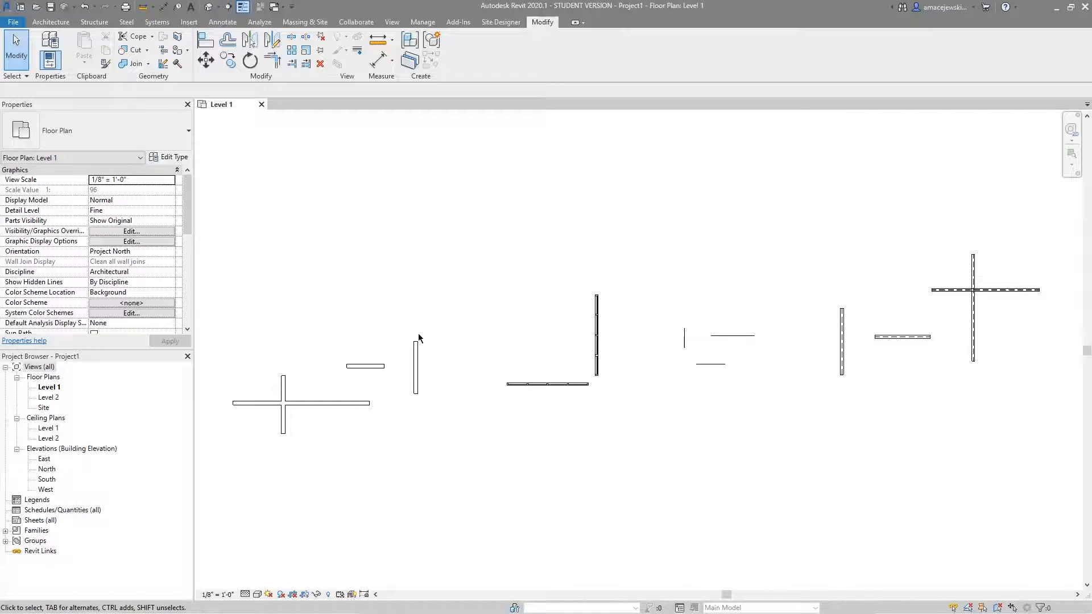
pyautogui.moveTo(606, 431)
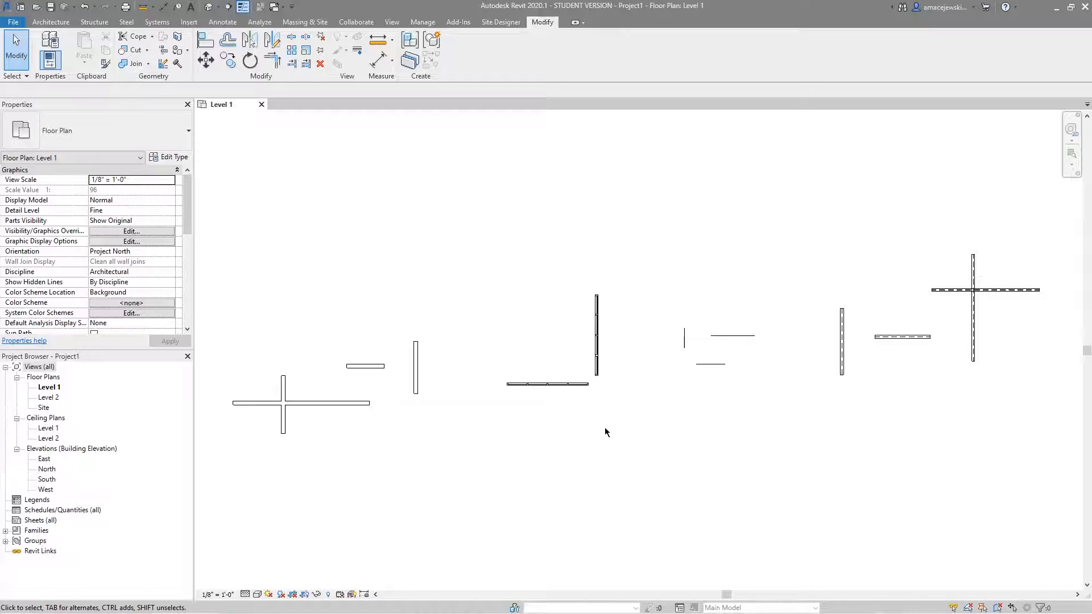
pyautogui.moveTo(676, 447)
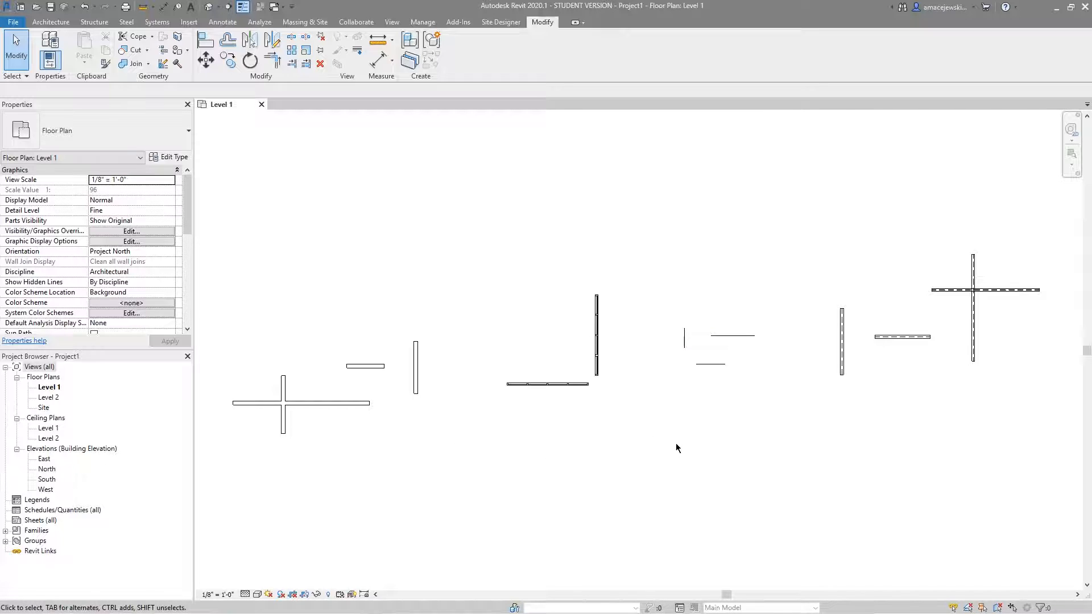
pyautogui.moveTo(681, 438)
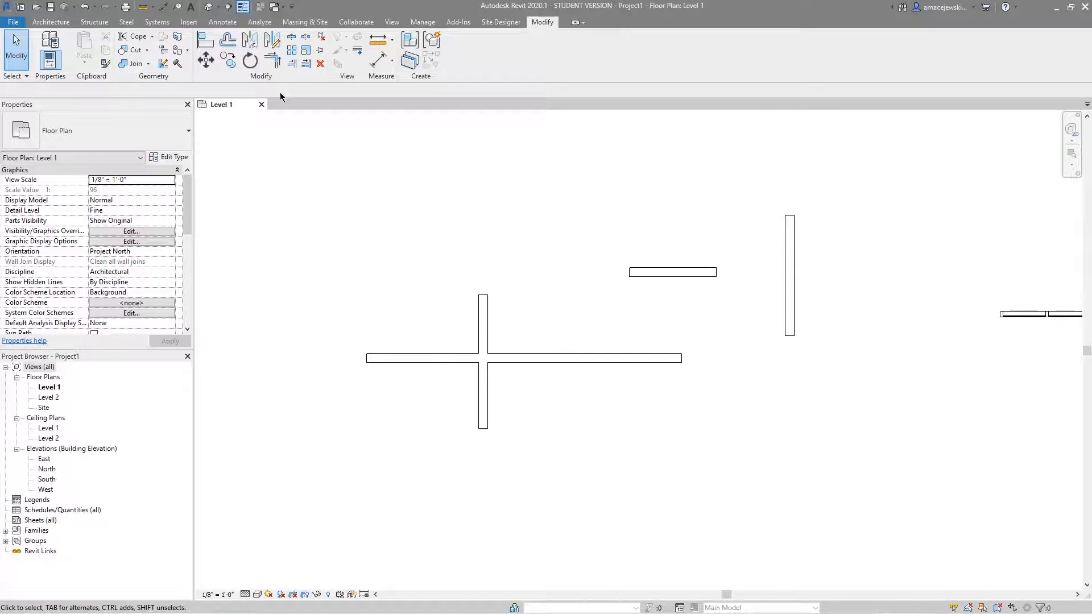
# Start Trim/Extend to Corner to corner the long horizontal wall with the vertical wall
pyautogui.click(272, 51)
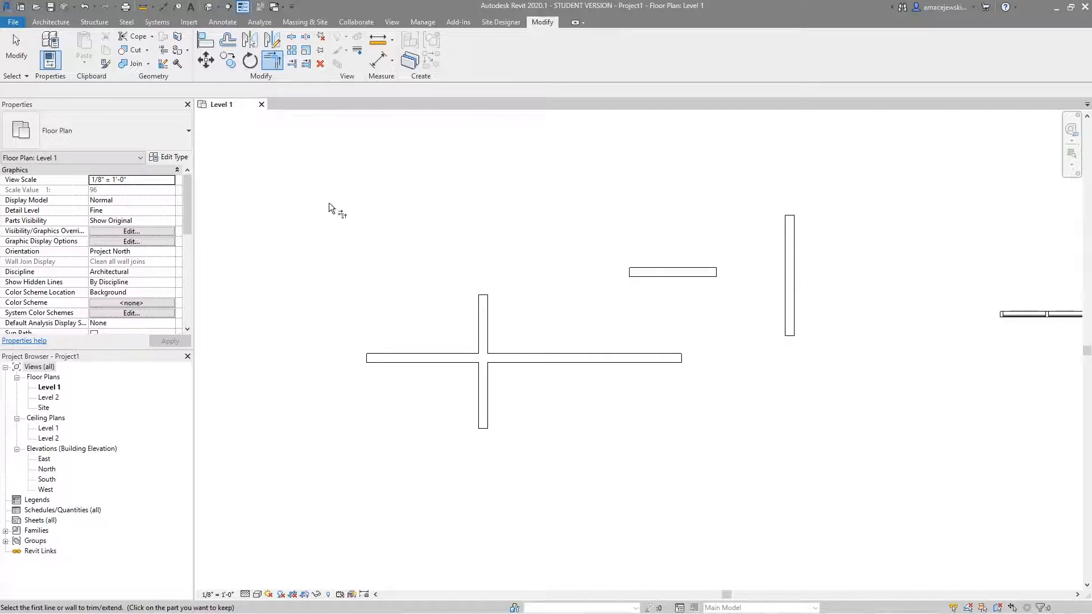
pyautogui.moveTo(292, 199)
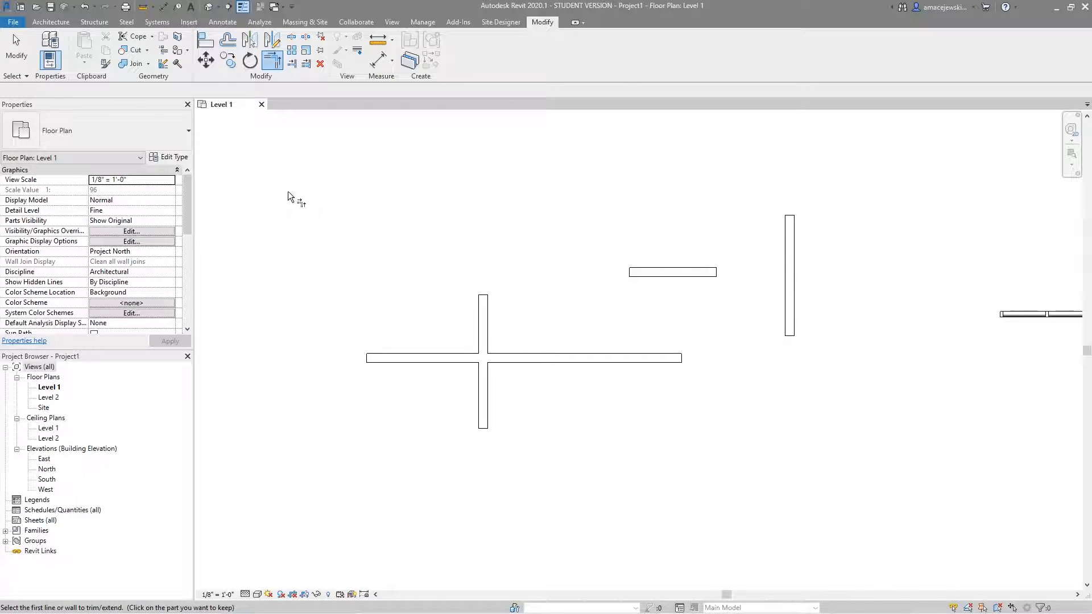
pyautogui.moveTo(341, 229)
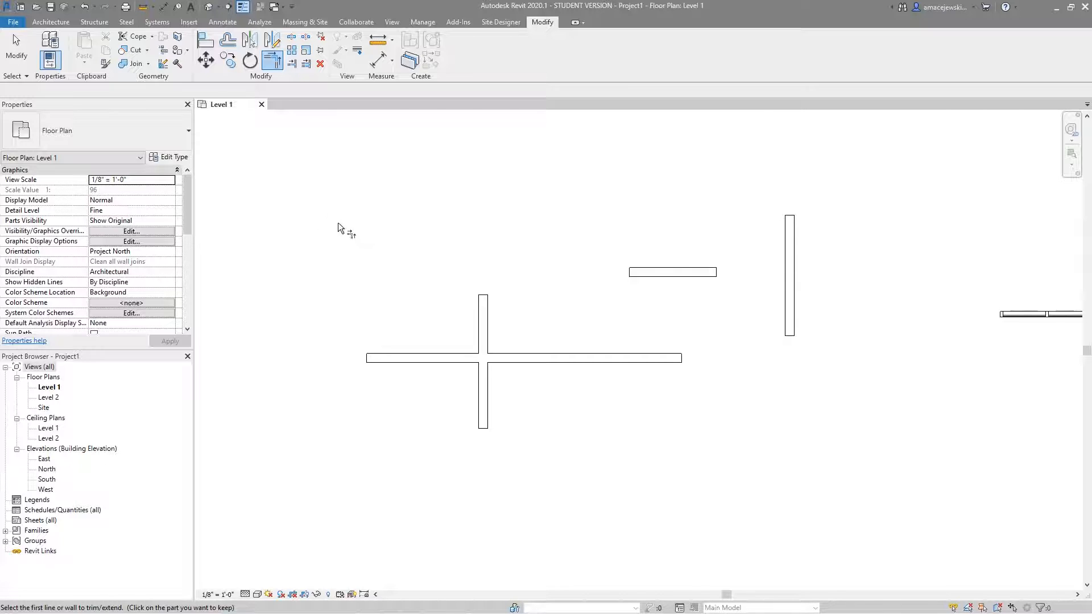
pyautogui.moveTo(431, 288)
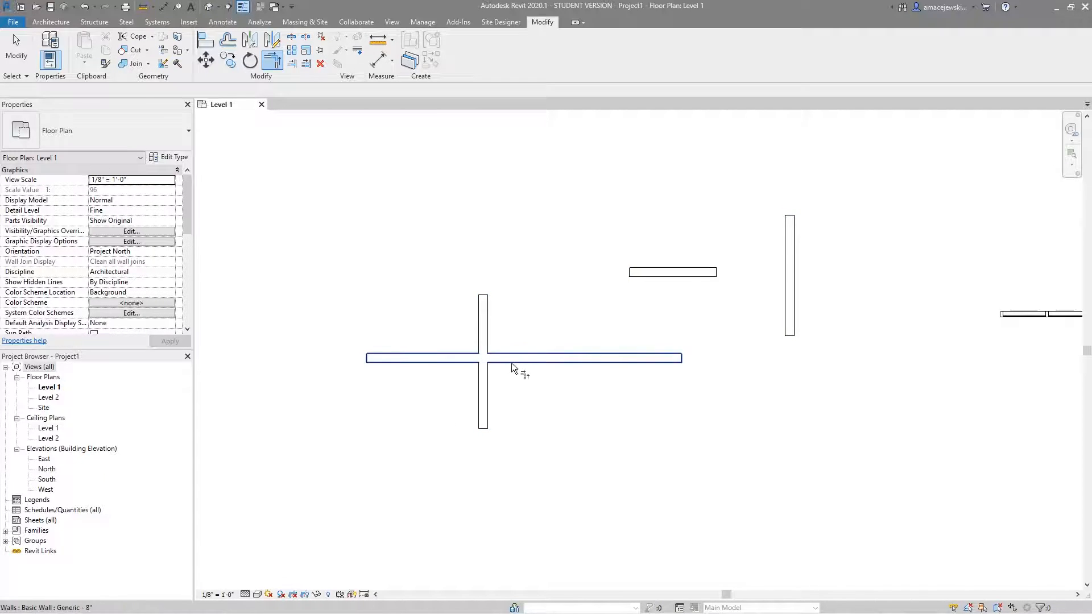
pyautogui.moveTo(446, 366)
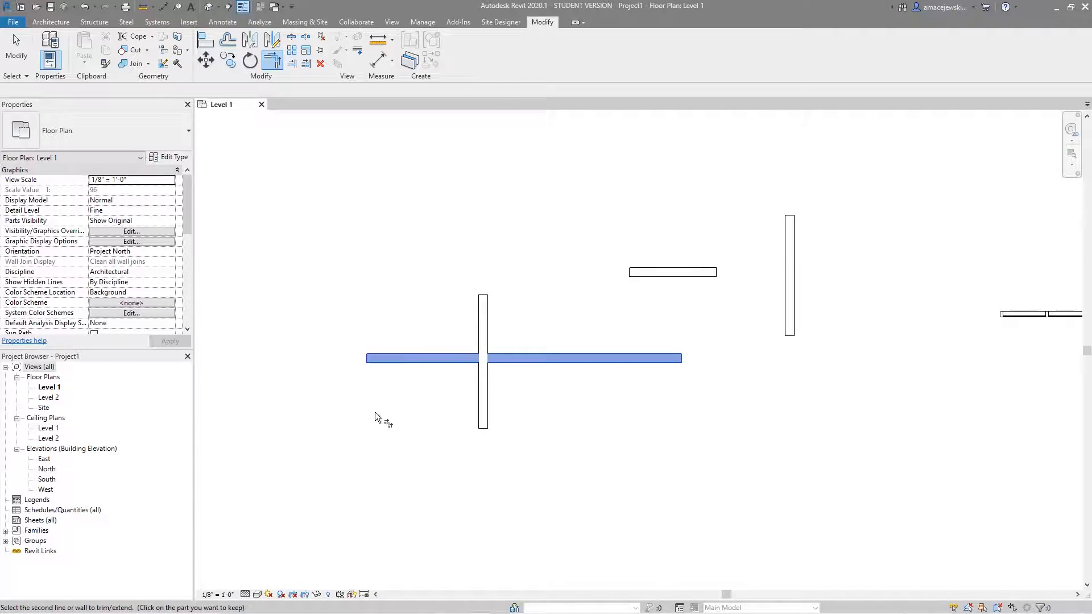
pyautogui.moveTo(426, 430)
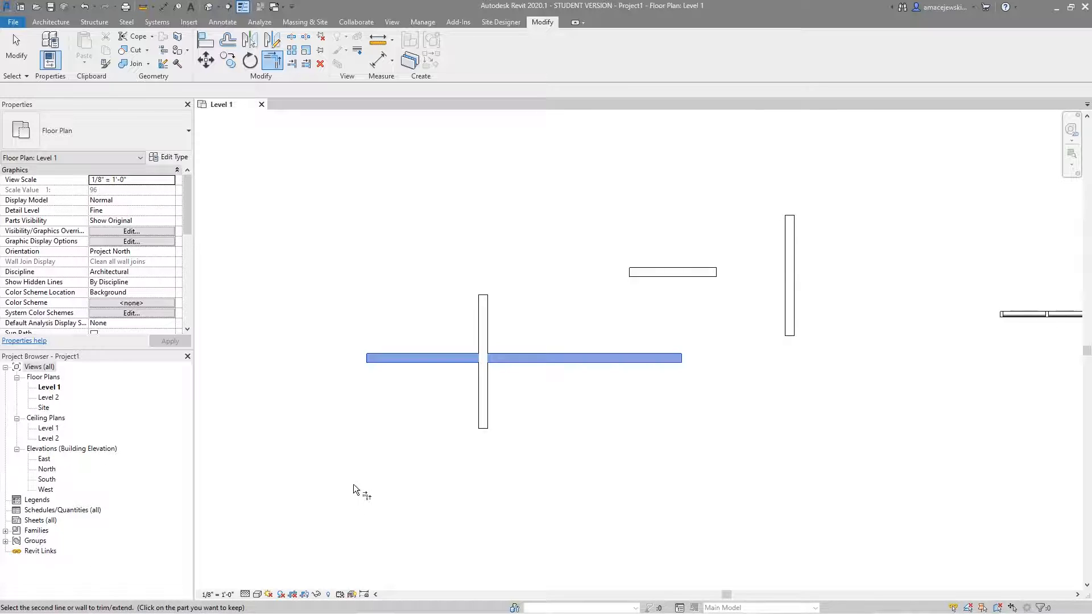
pyautogui.moveTo(348, 482)
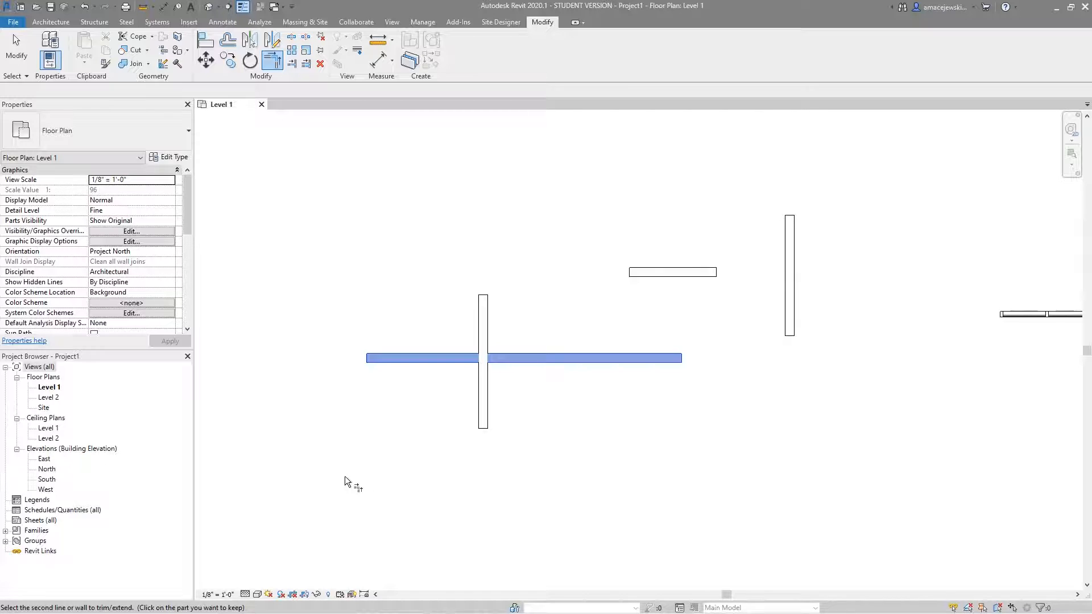
pyautogui.moveTo(361, 474)
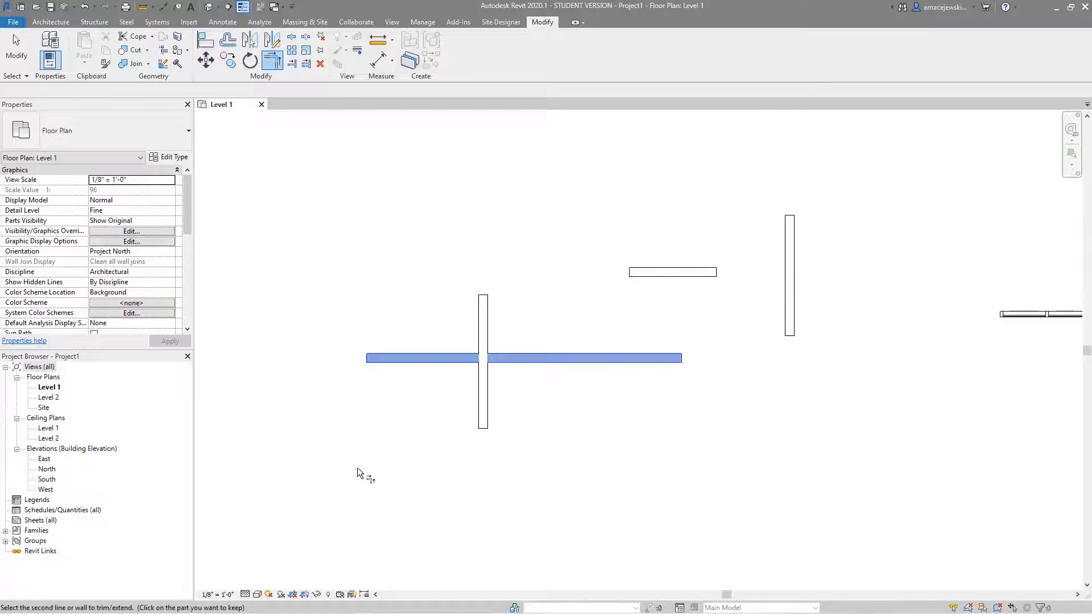
pyautogui.moveTo(309, 538)
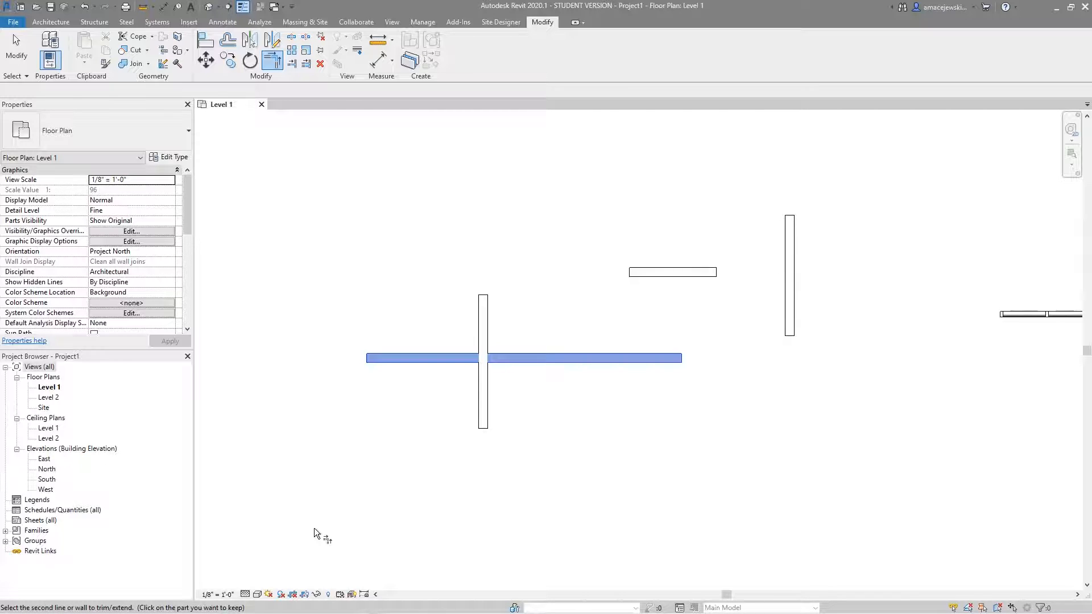
pyautogui.moveTo(397, 501)
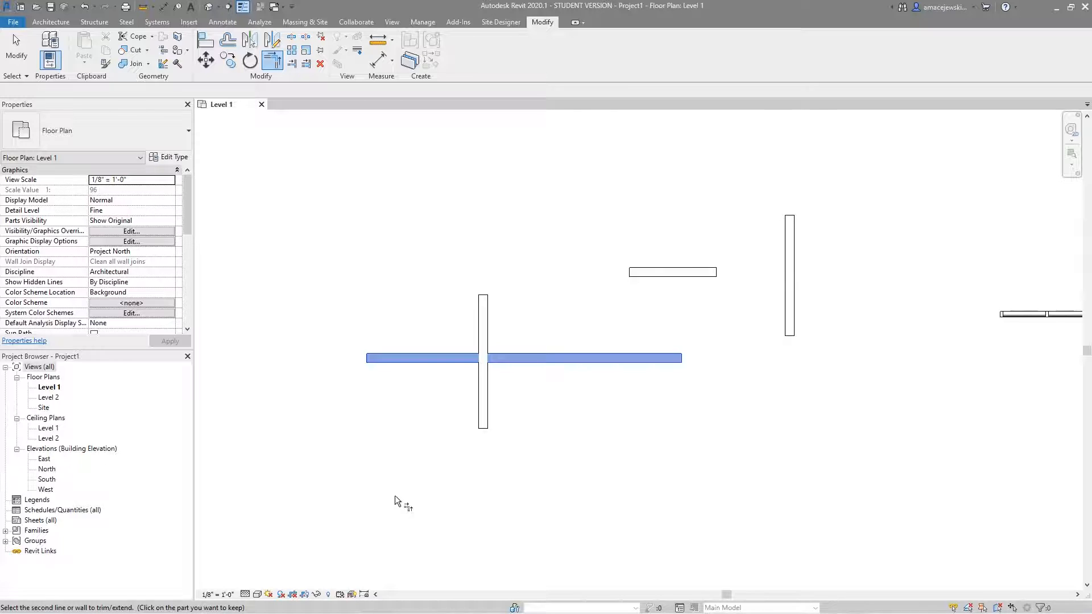
pyautogui.moveTo(469, 388)
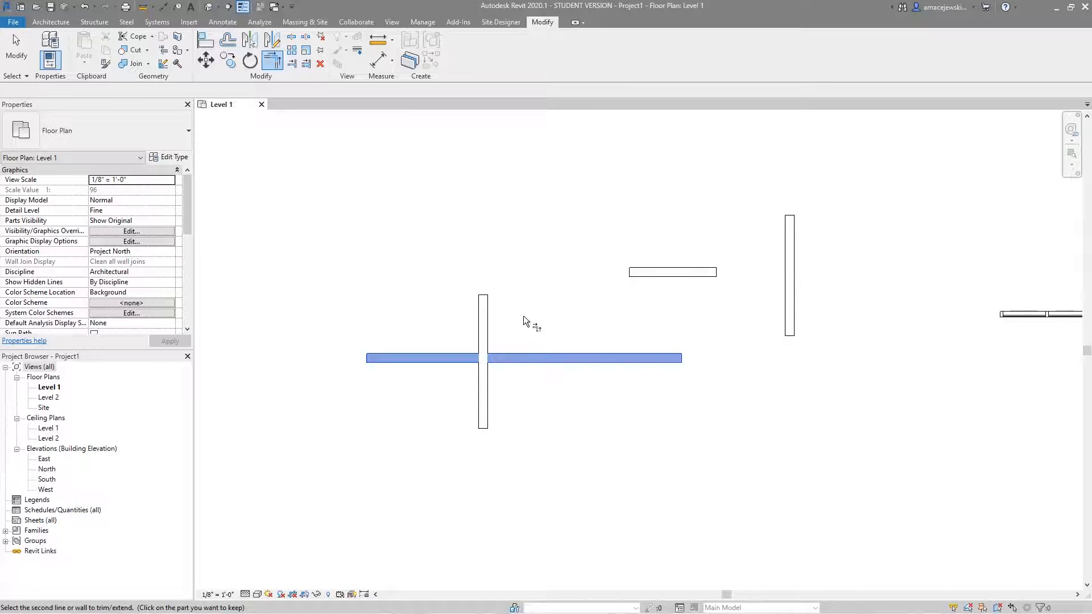
pyautogui.moveTo(453, 340)
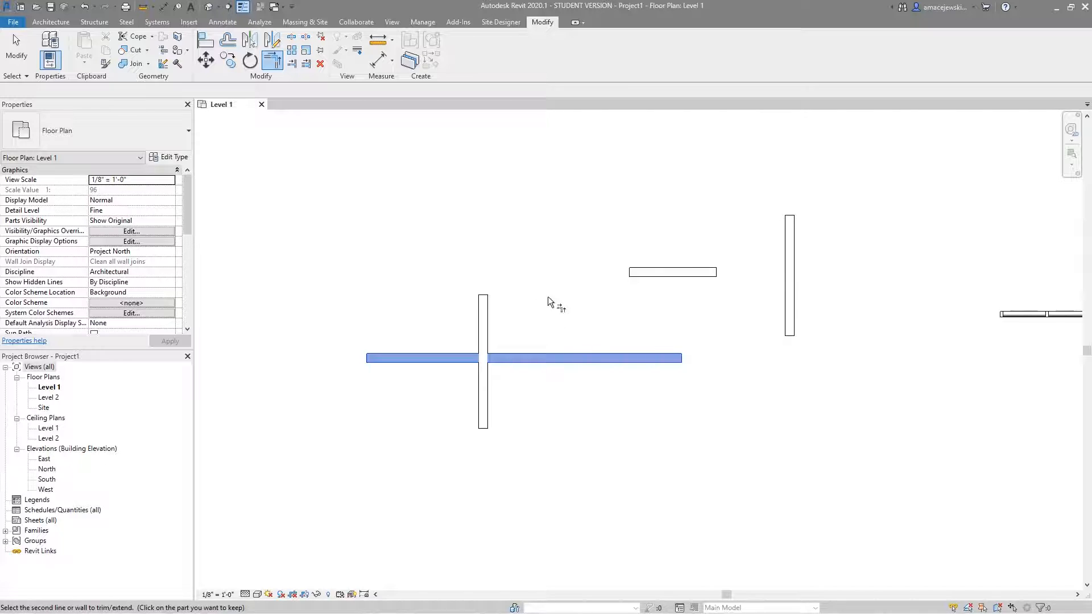
pyautogui.moveTo(582, 304)
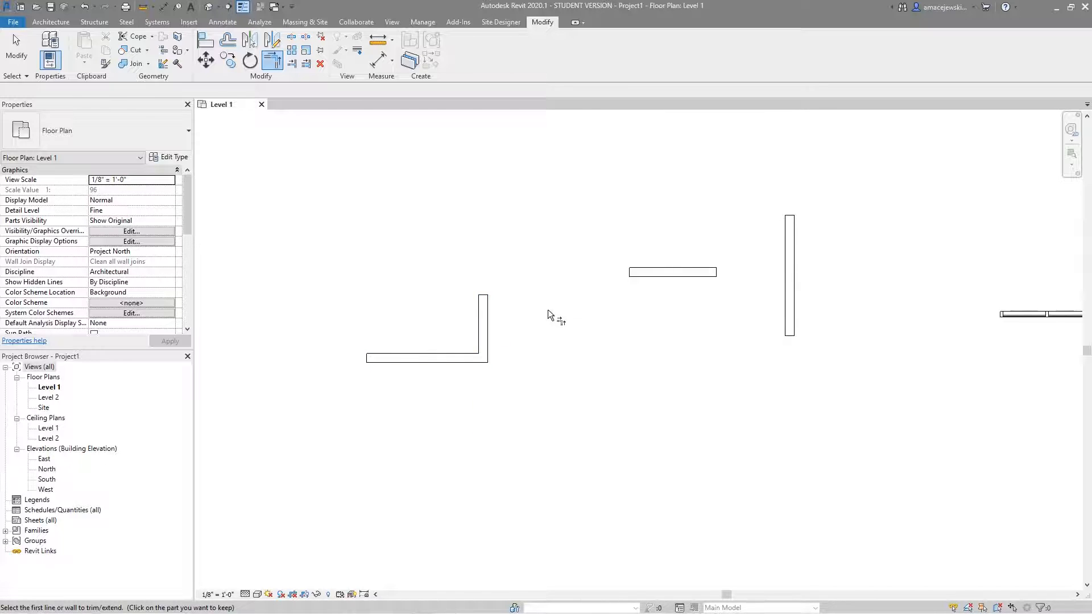
pyautogui.moveTo(510, 374)
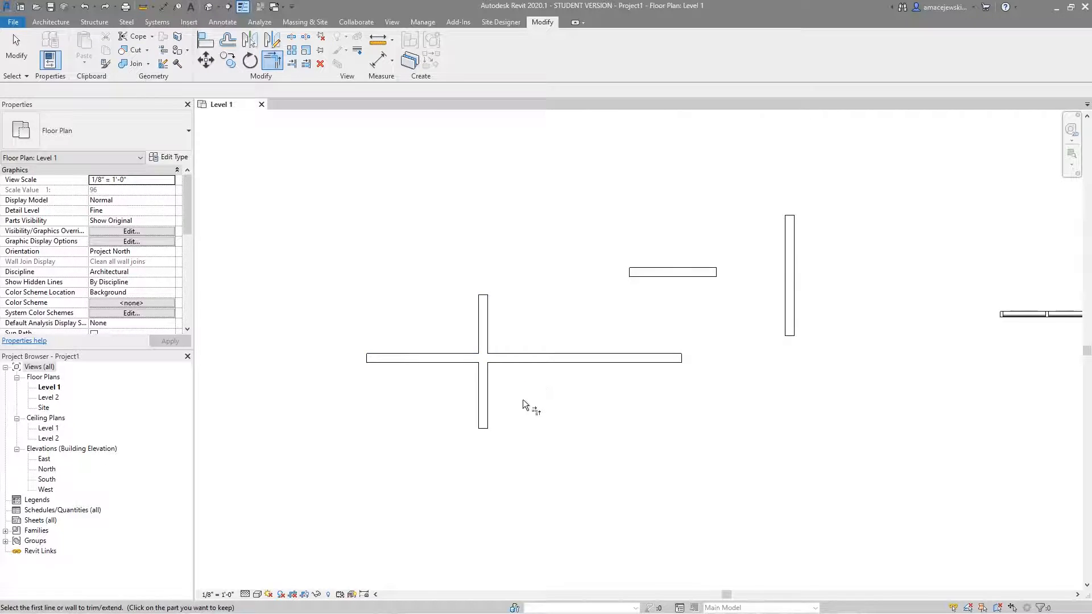
# Pick the long horizontal wall again as the first trim target after undoing
pyautogui.click(401, 358)
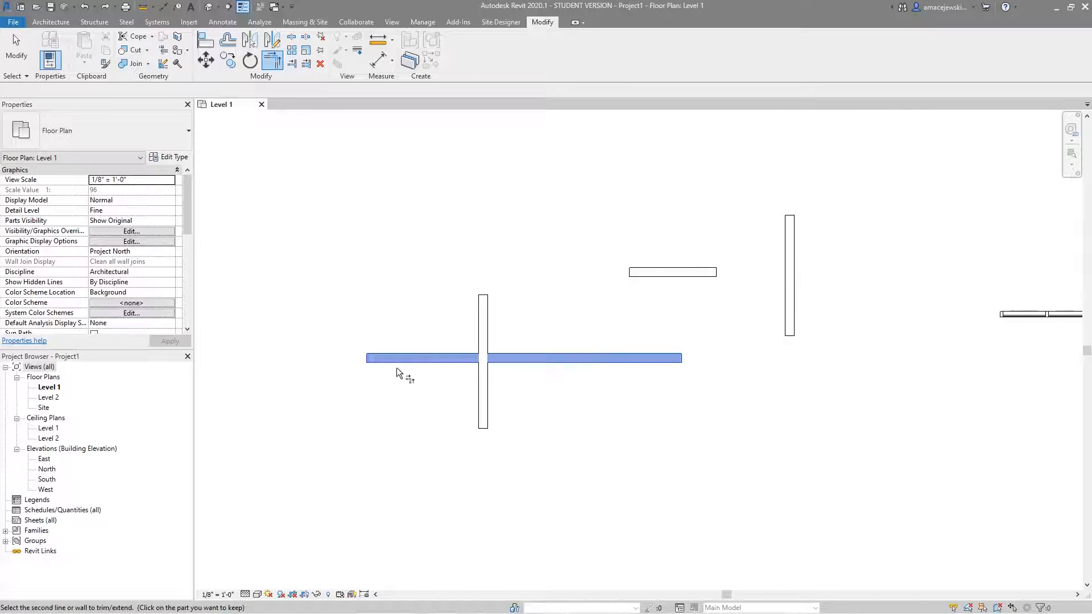
pyautogui.moveTo(528, 334)
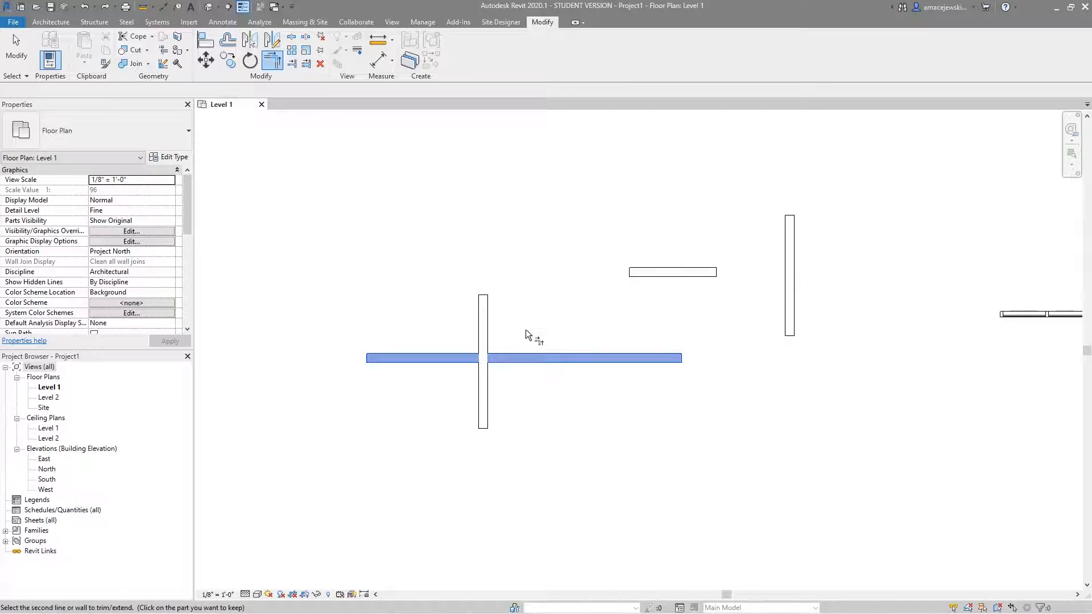
pyautogui.moveTo(531, 426)
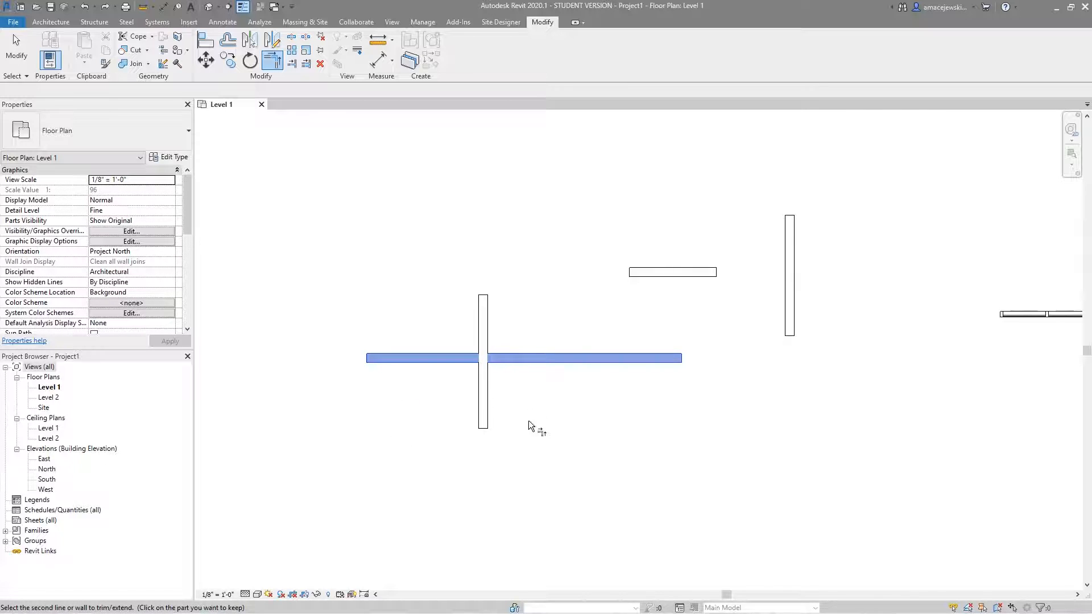
pyautogui.moveTo(505, 408)
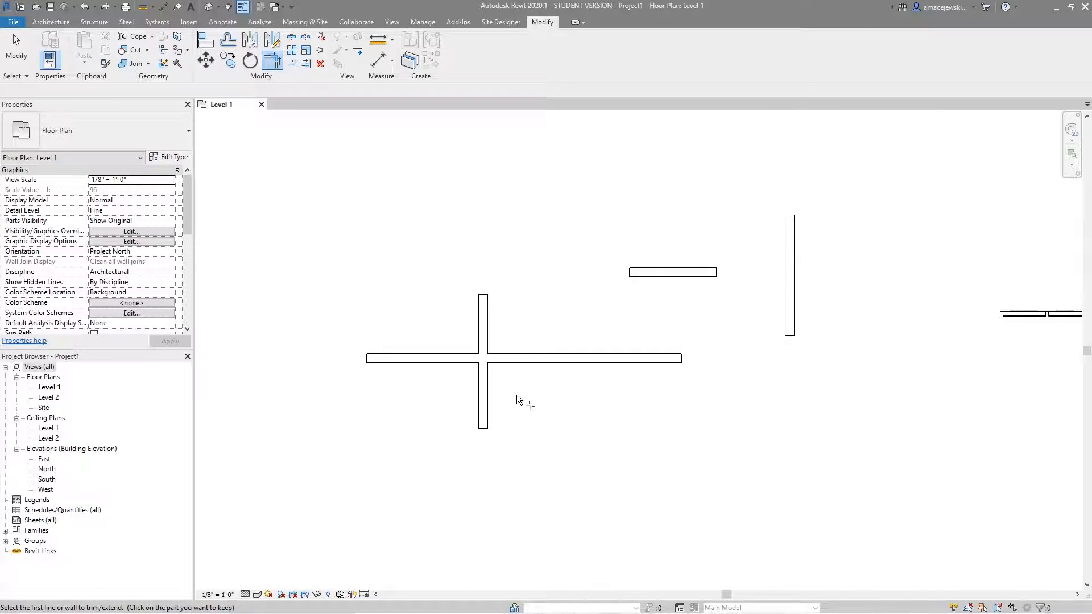
pyautogui.moveTo(515, 409)
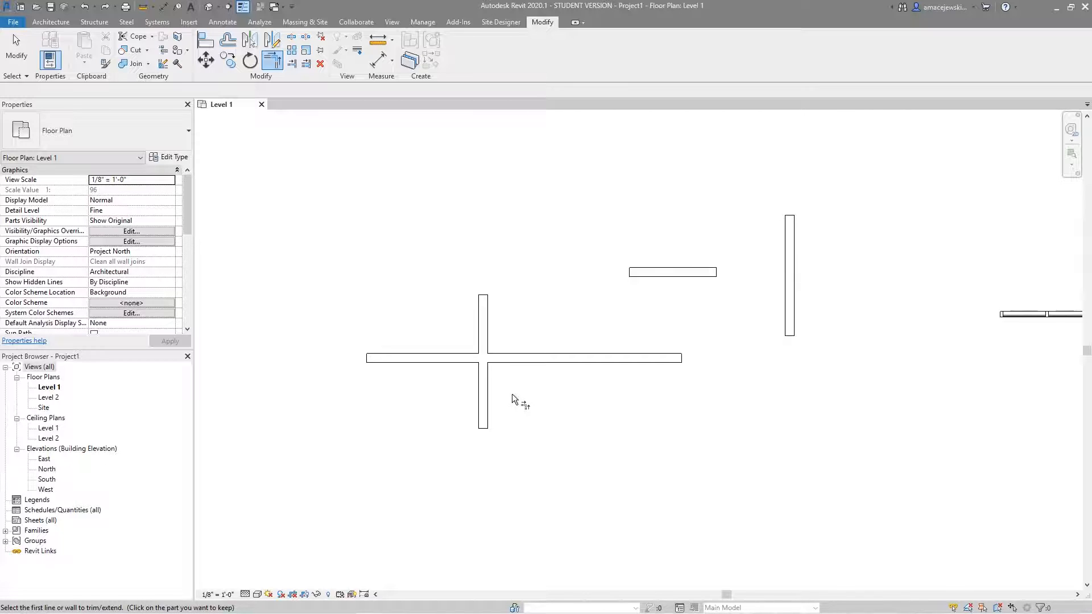
pyautogui.moveTo(543, 406)
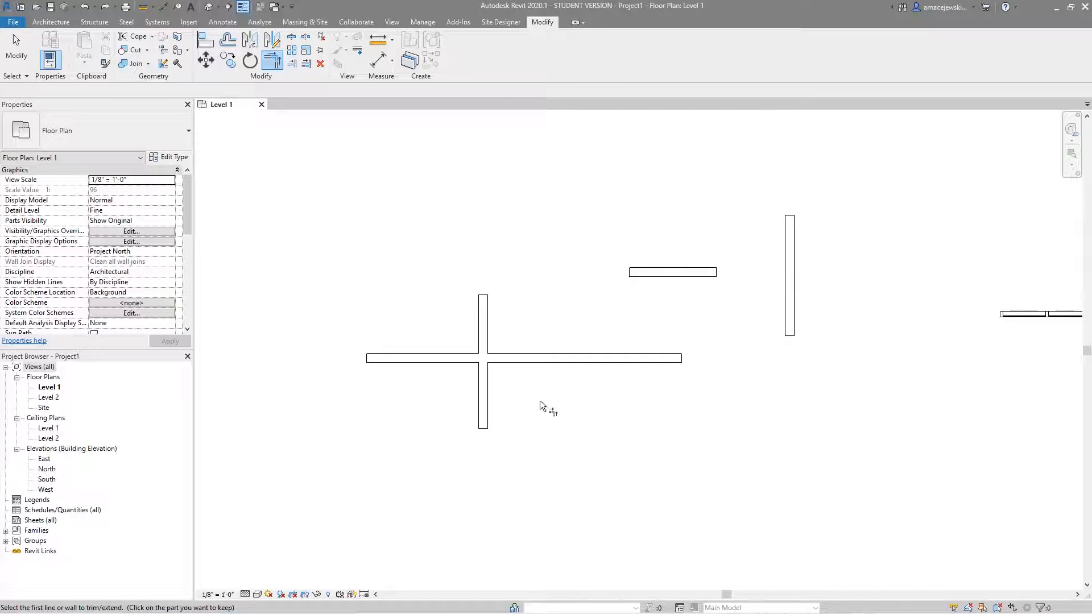
pyautogui.moveTo(456, 322)
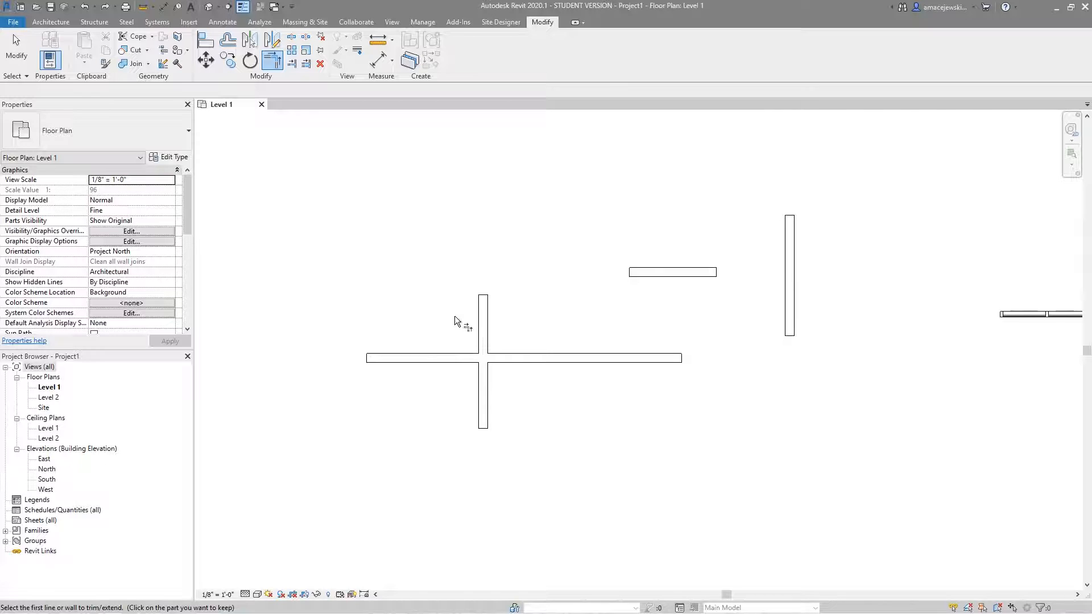
pyautogui.click(418, 358)
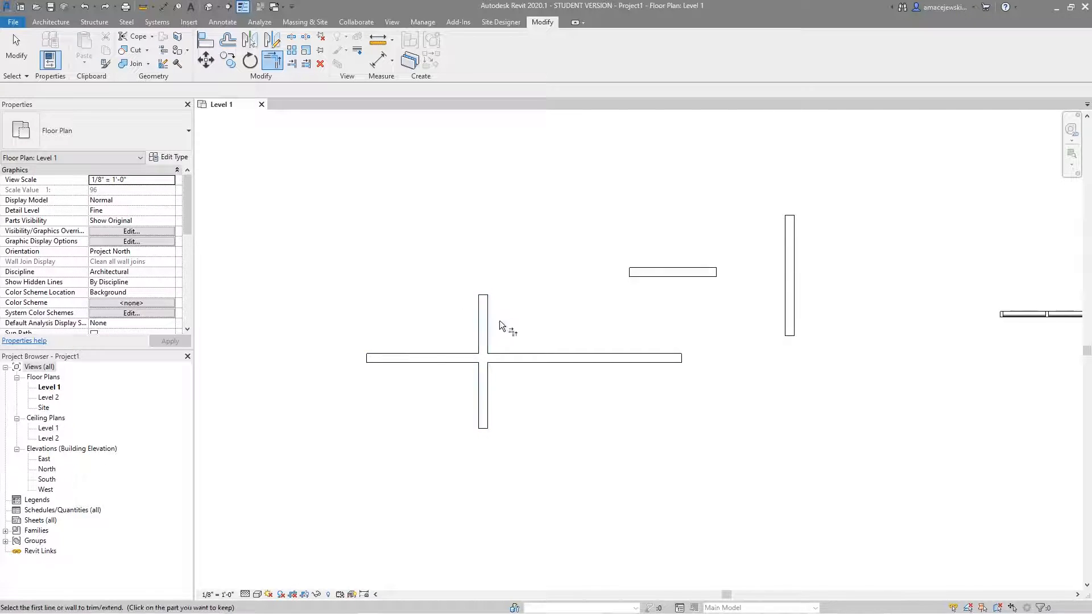
pyautogui.moveTo(439, 317)
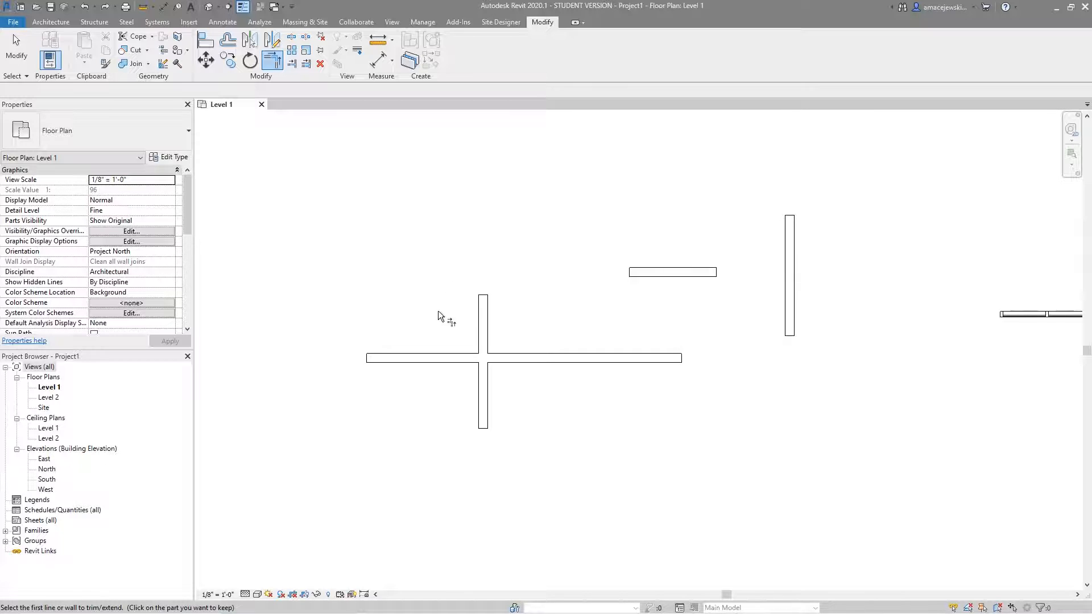
pyautogui.moveTo(421, 342)
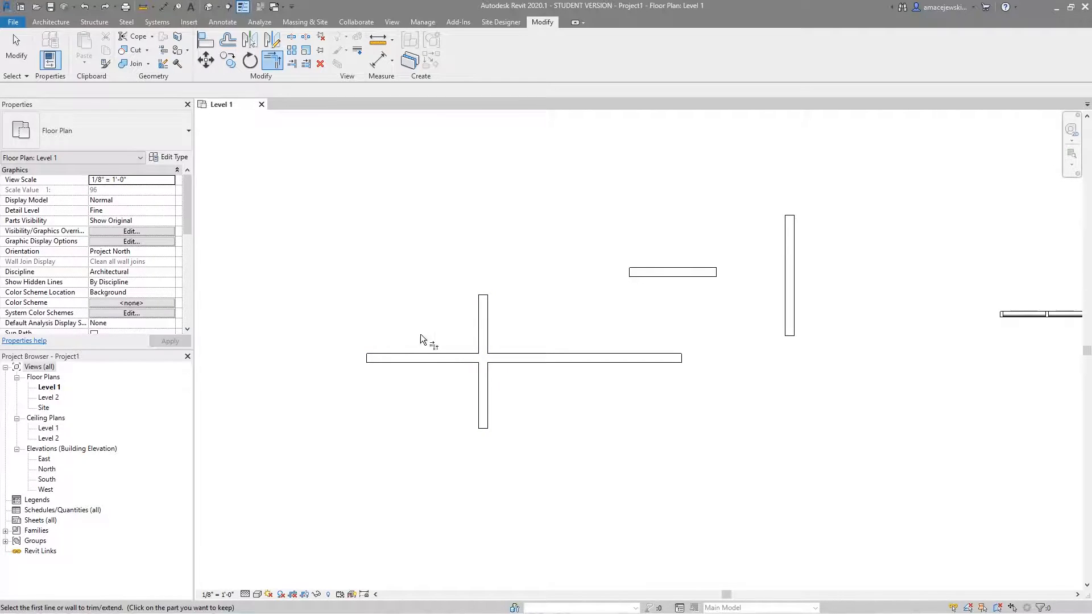
pyautogui.moveTo(337, 329)
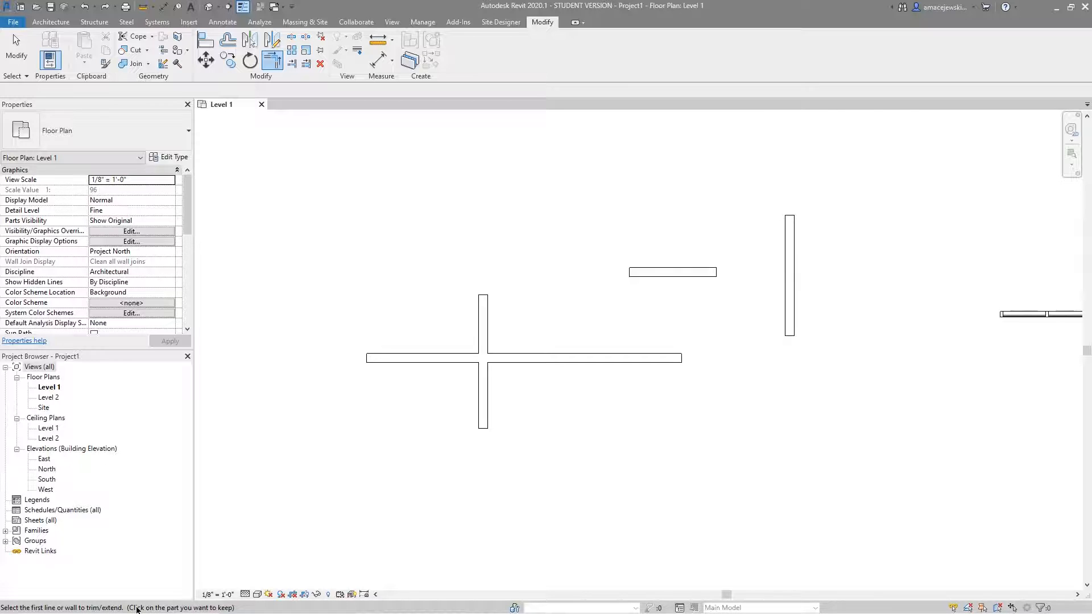
pyautogui.moveTo(267, 429)
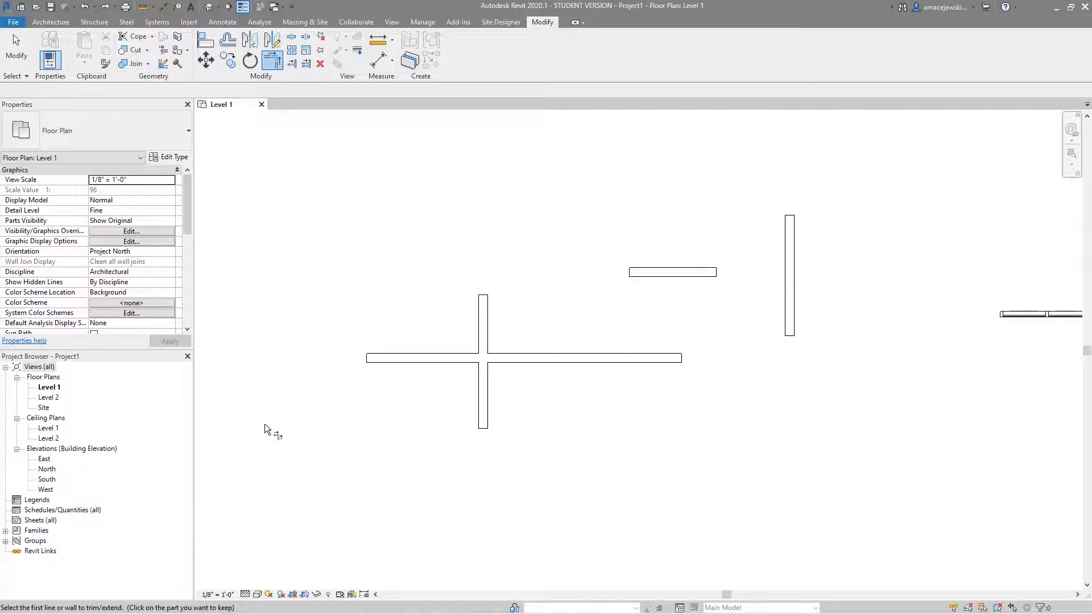
pyautogui.moveTo(267, 432)
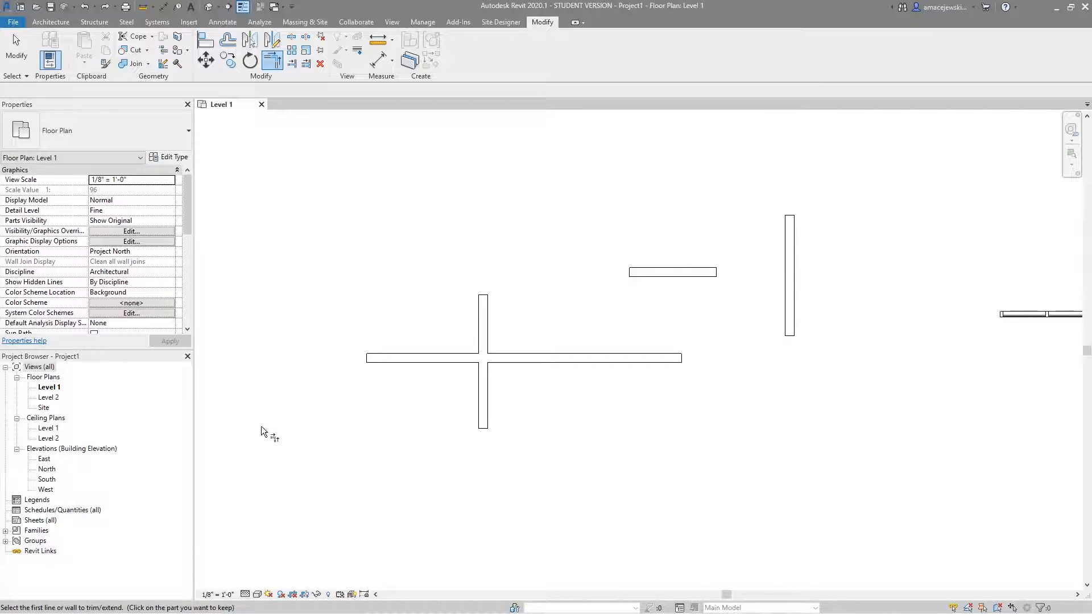
pyautogui.moveTo(314, 263)
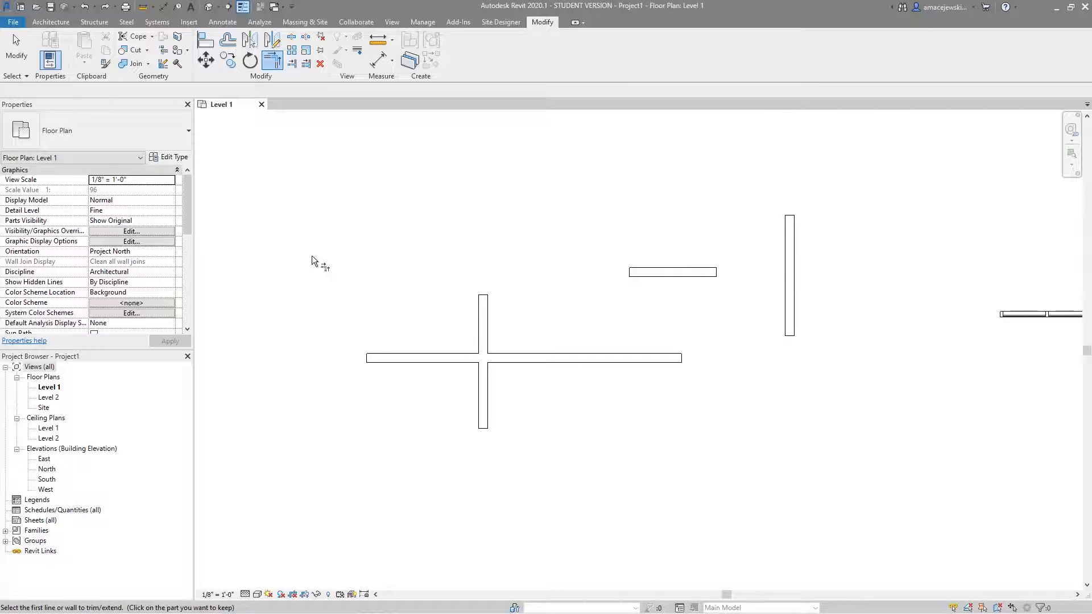
pyautogui.moveTo(328, 271)
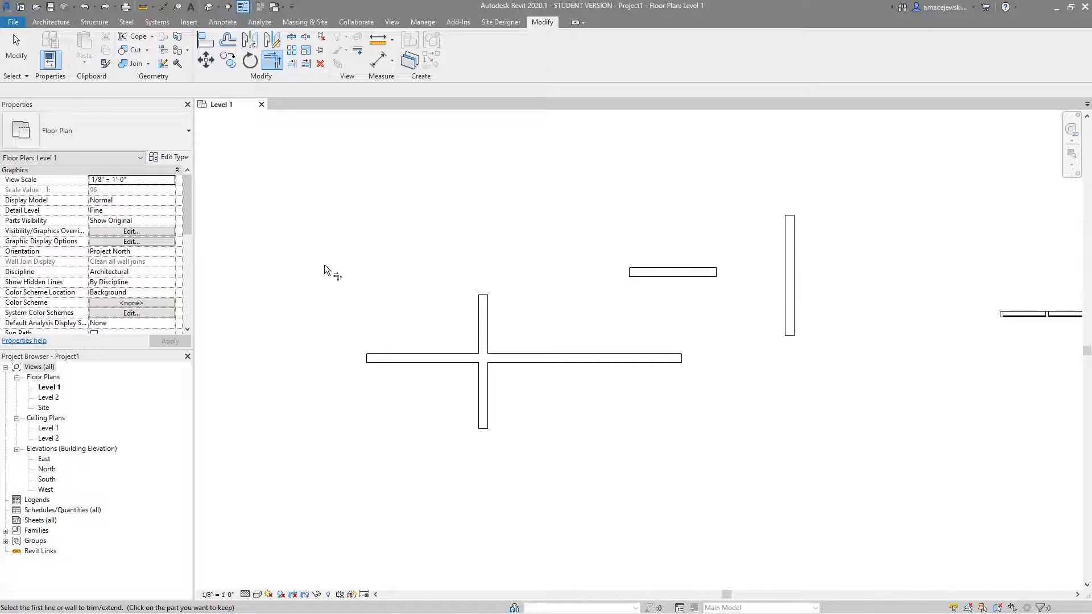
pyautogui.moveTo(342, 293)
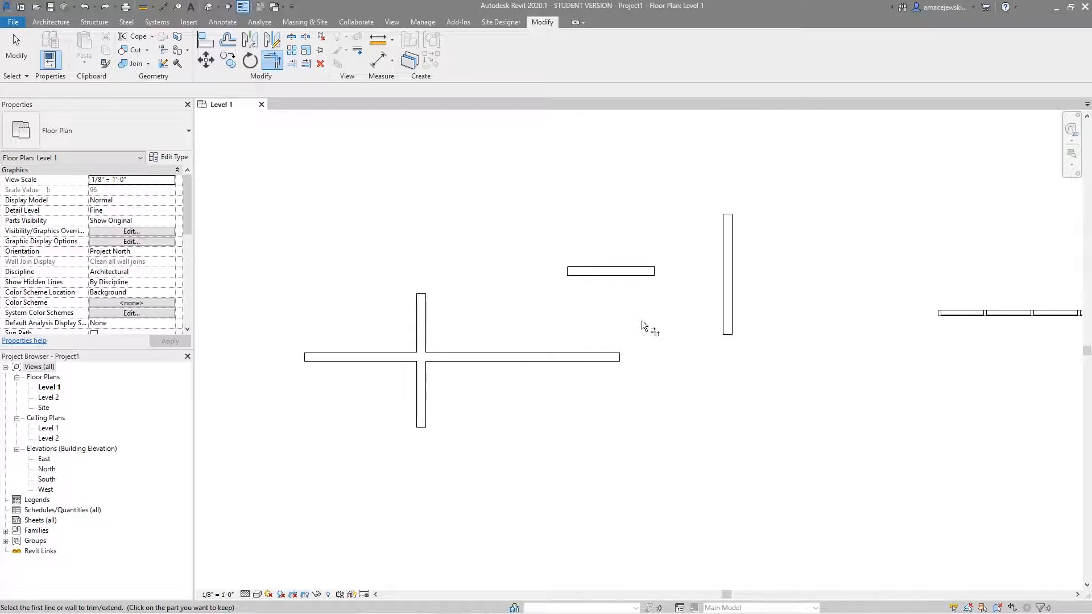
pyautogui.moveTo(583, 388)
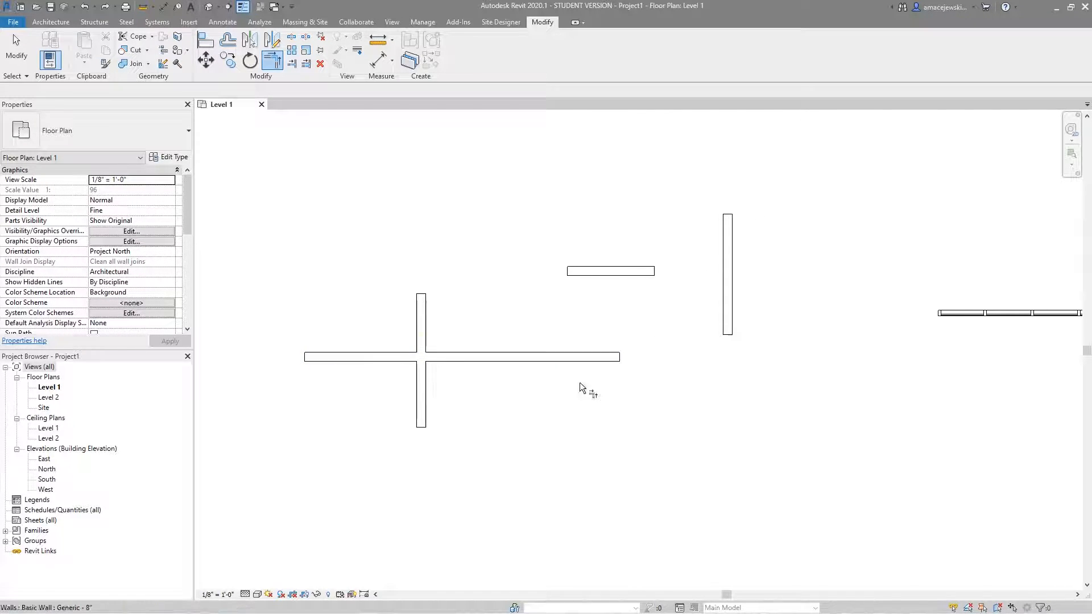
pyautogui.click(390, 356)
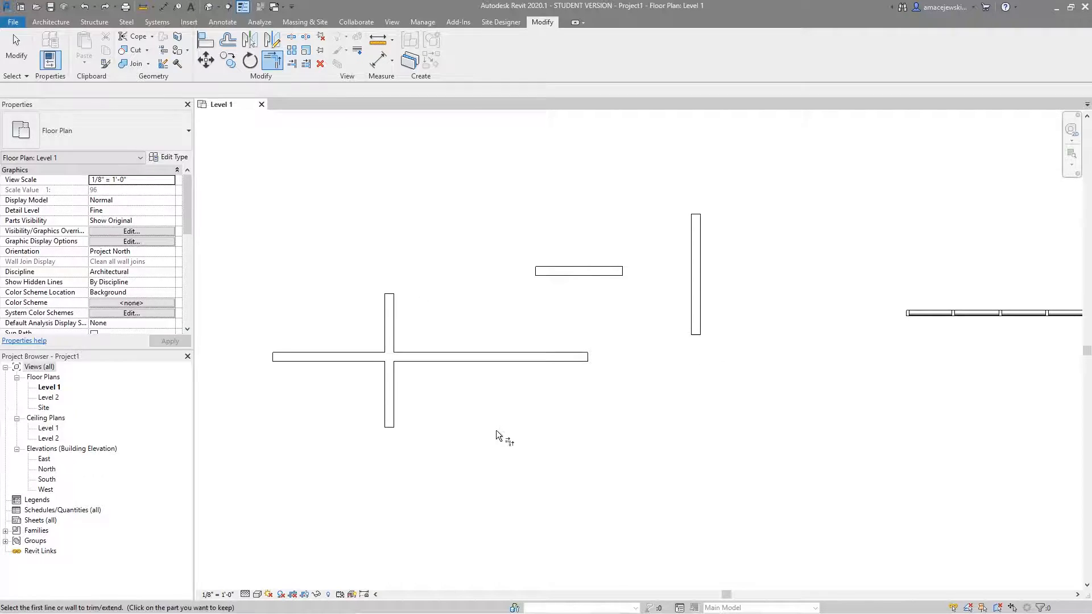
pyautogui.moveTo(444, 412)
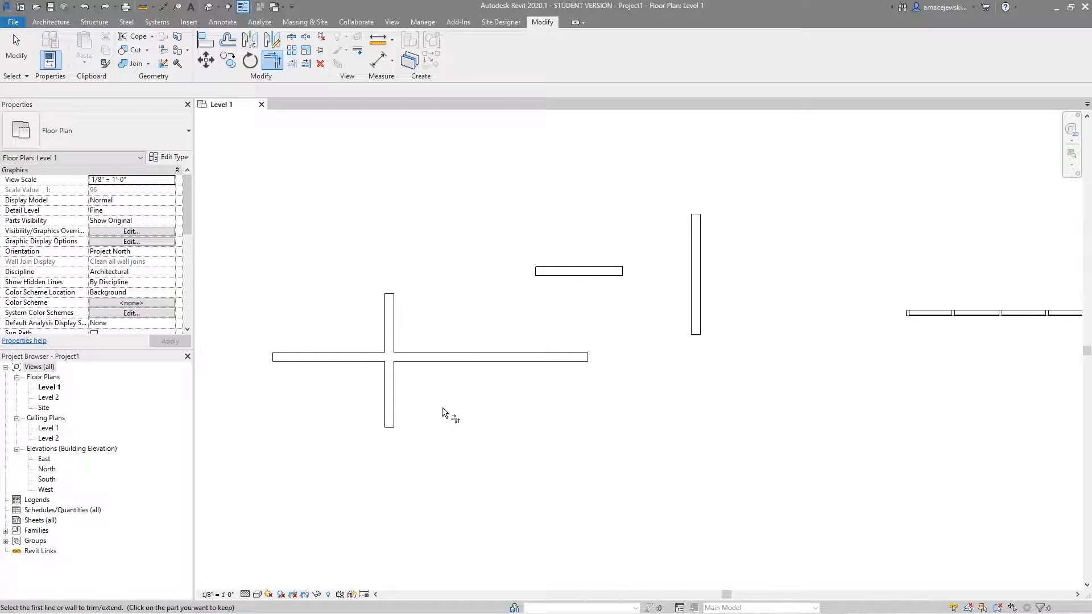
pyautogui.moveTo(456, 210)
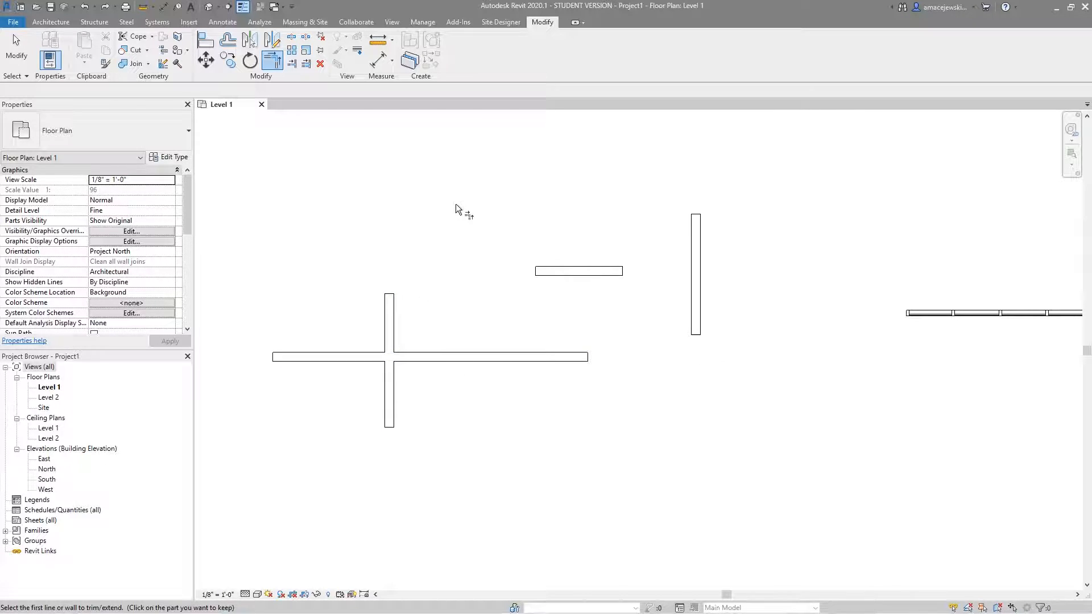
pyautogui.moveTo(475, 242)
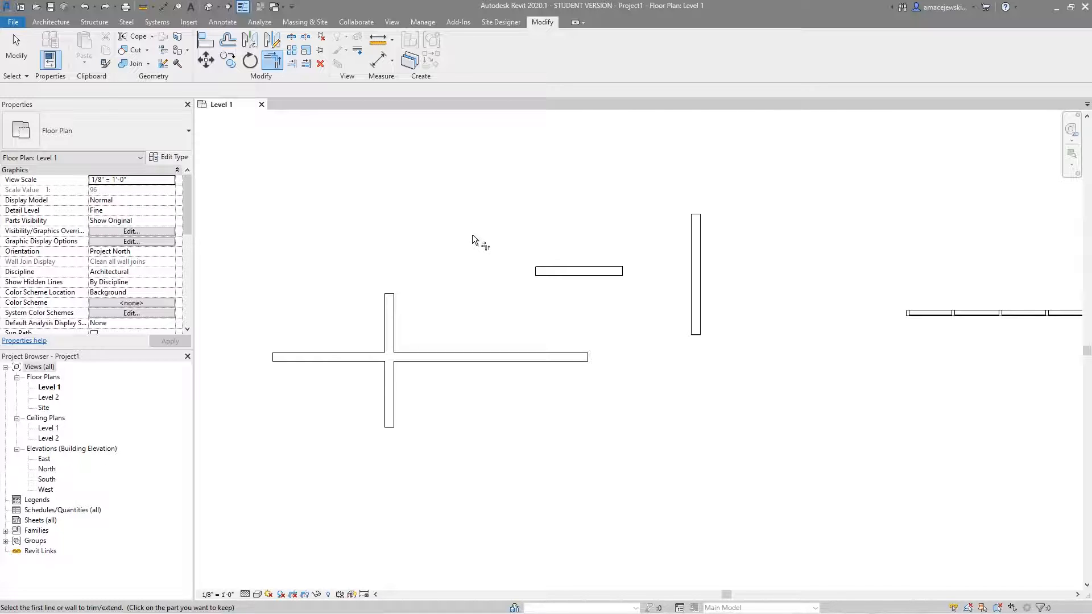
pyautogui.moveTo(530, 278)
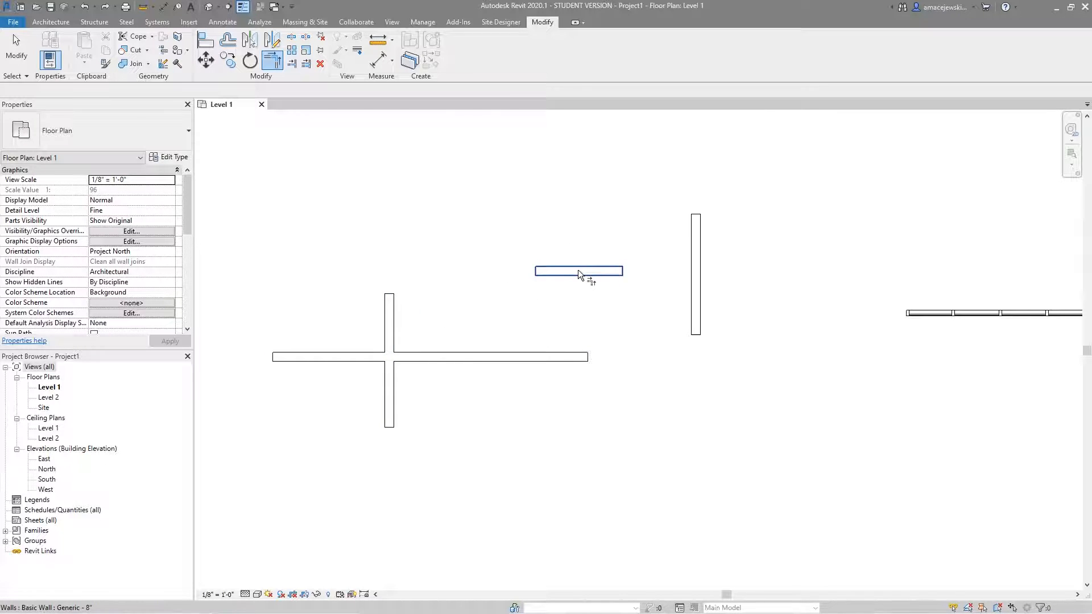
pyautogui.click(389, 332)
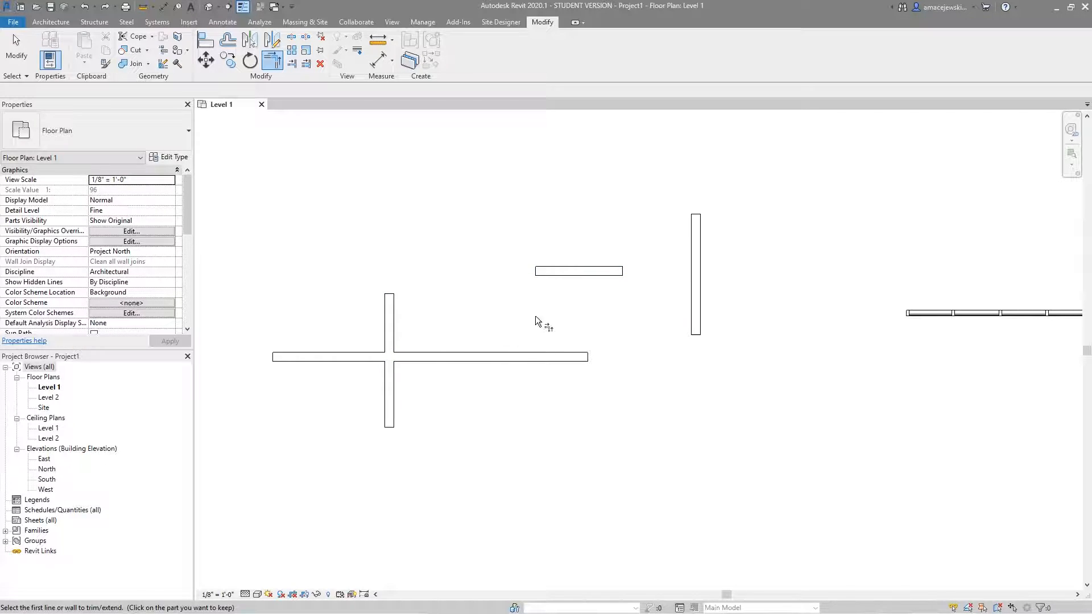
pyautogui.click(578, 271)
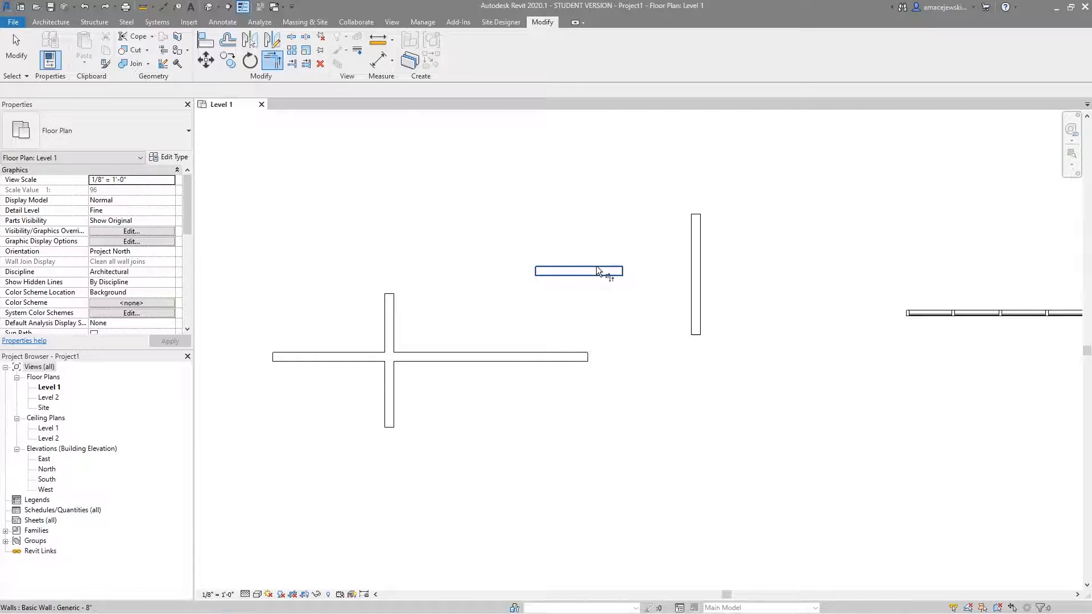
pyautogui.click(578, 271)
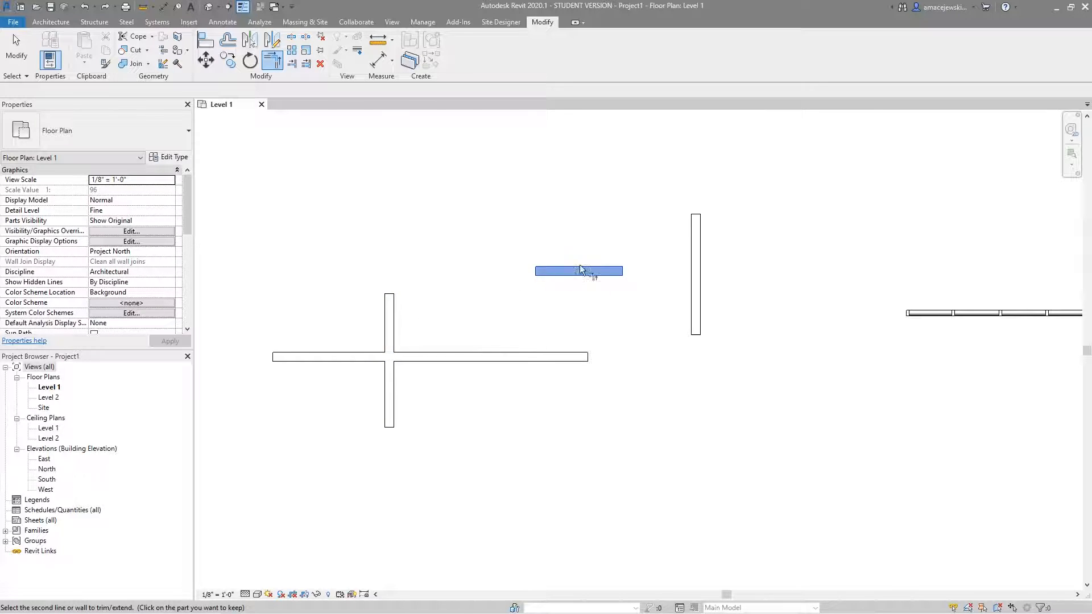
pyautogui.moveTo(505, 488)
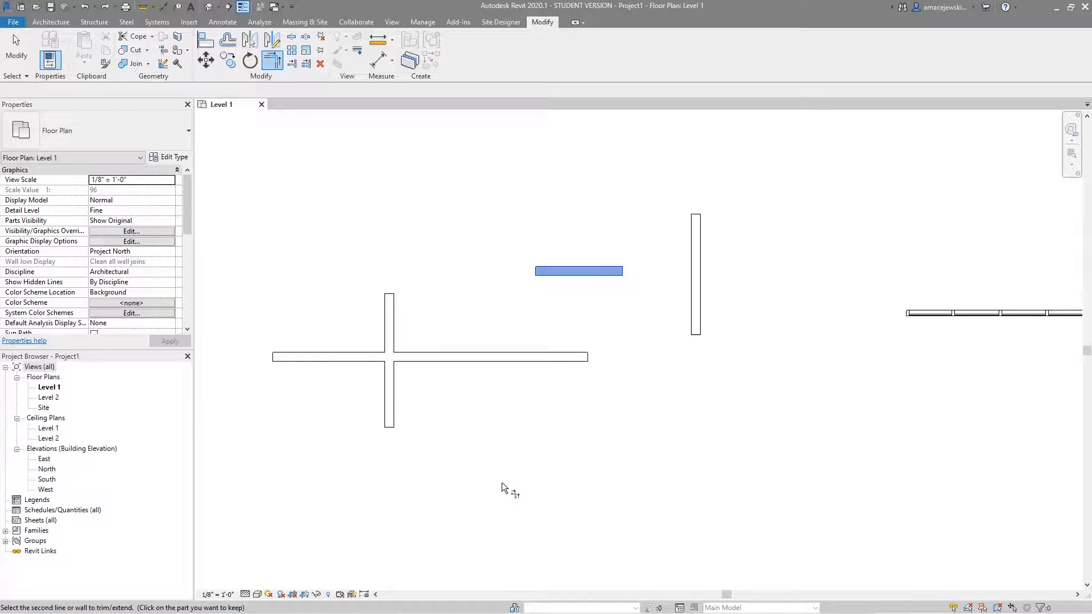
pyautogui.click(555, 428)
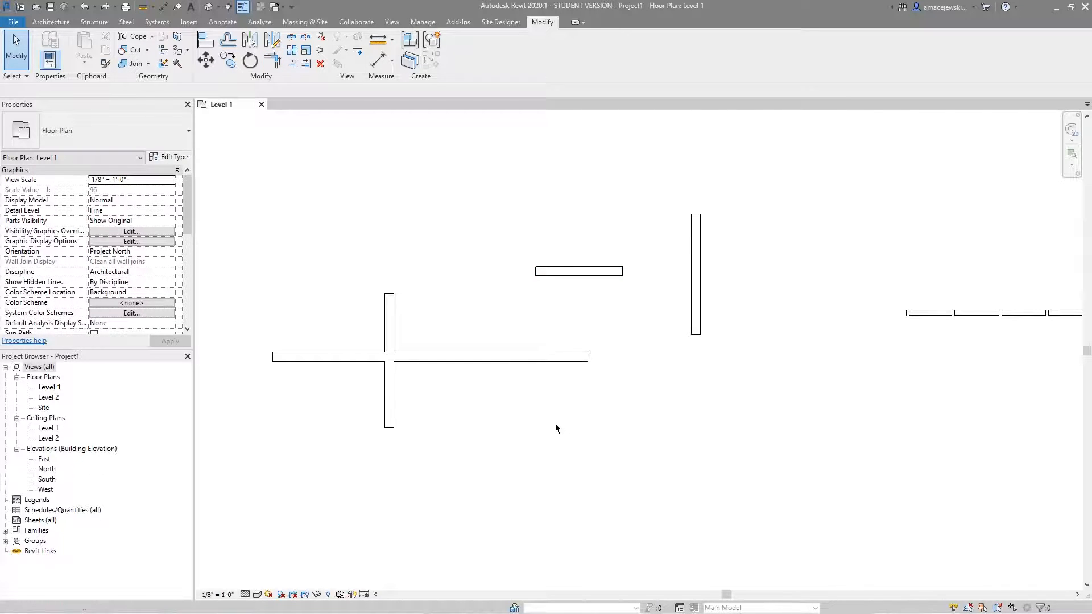
# Extend the long wall to the vertical wall, then corner the short wall with its upper part
pyautogui.click(694, 272)
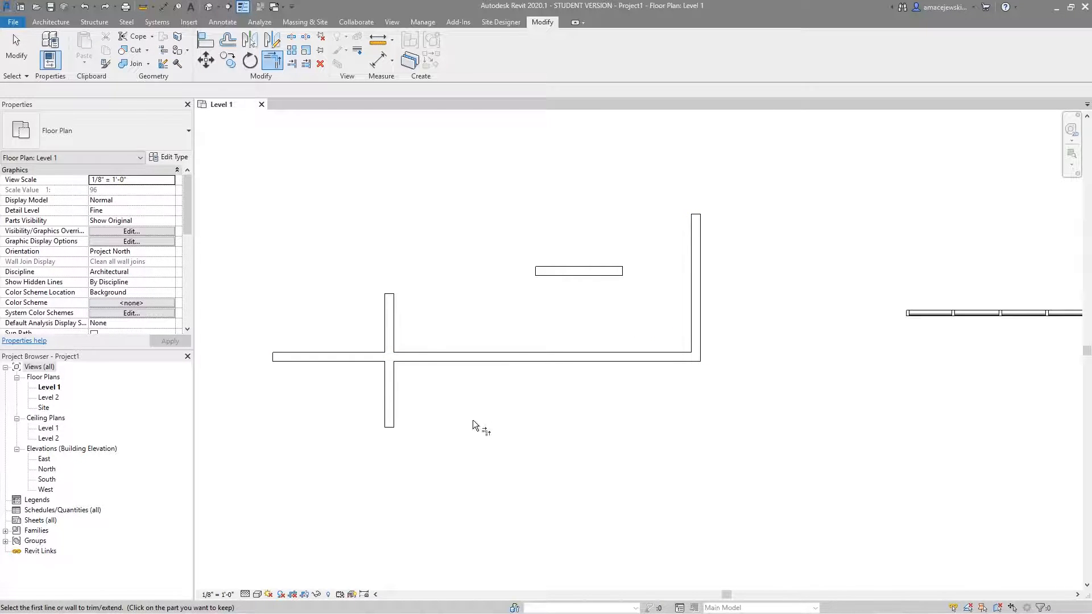
pyautogui.moveTo(589, 271)
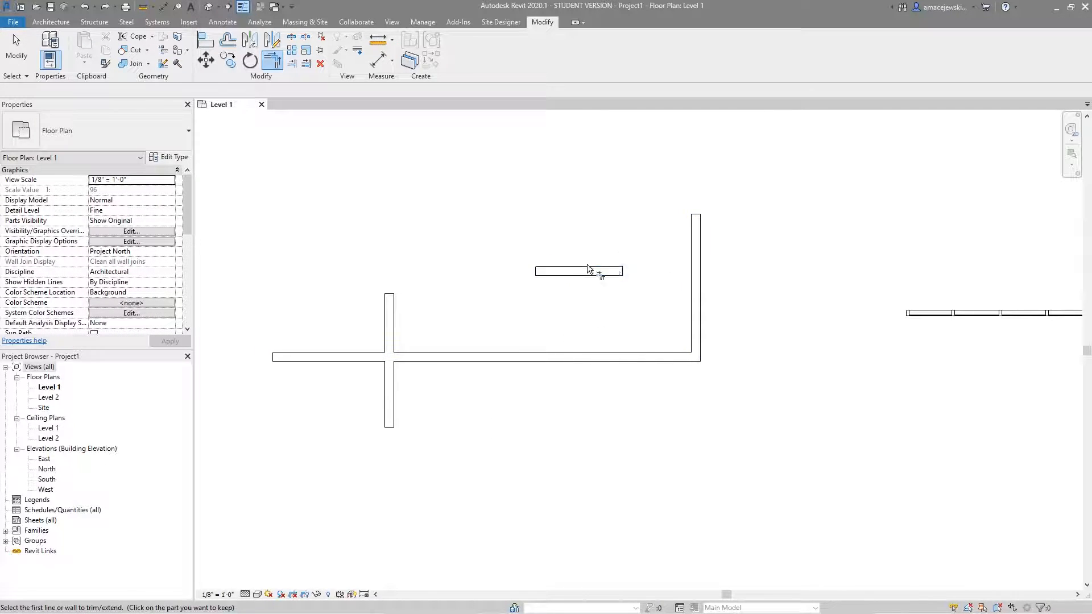
pyautogui.moveTo(600, 252)
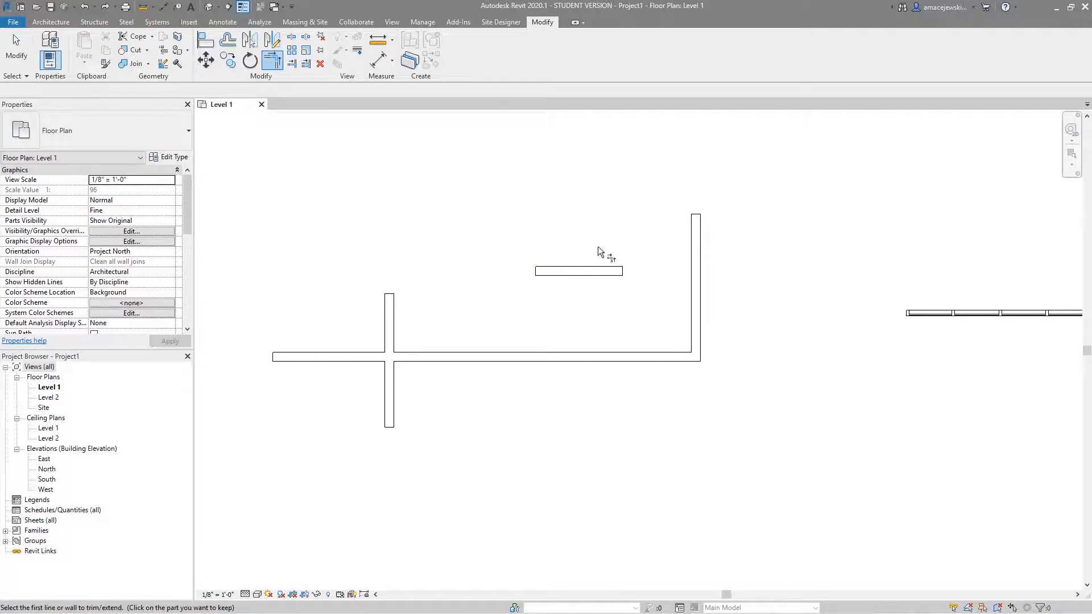
pyautogui.click(577, 270)
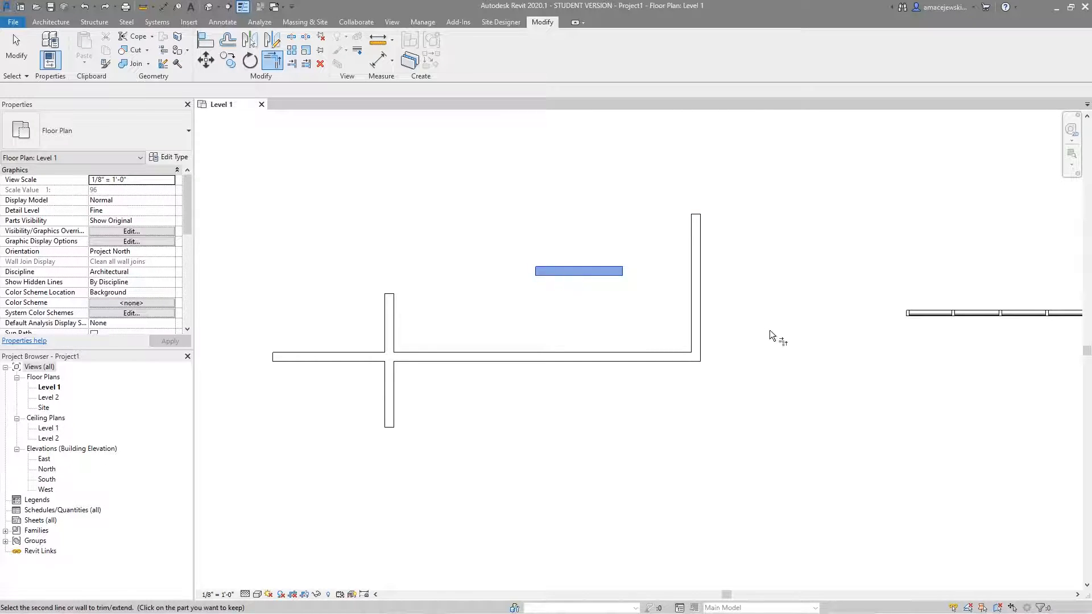
pyautogui.moveTo(813, 284)
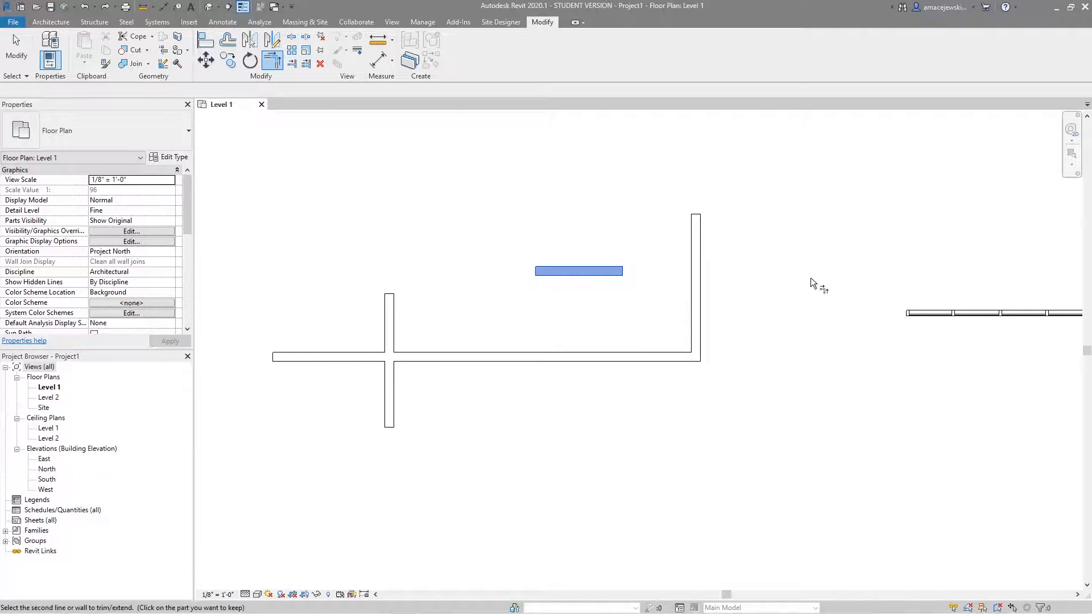
pyautogui.moveTo(716, 261)
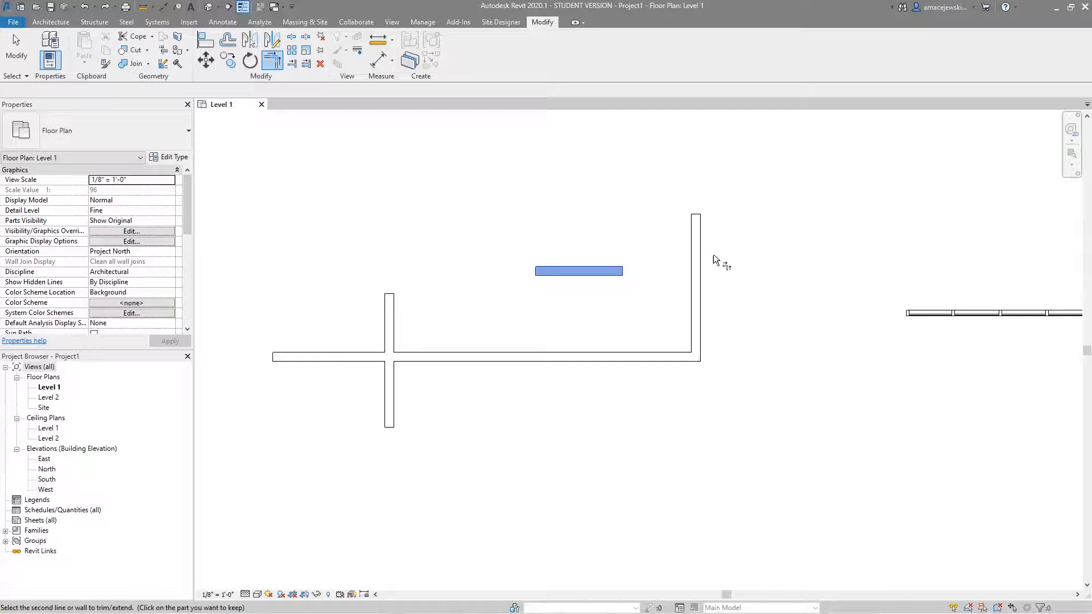
pyautogui.moveTo(710, 308)
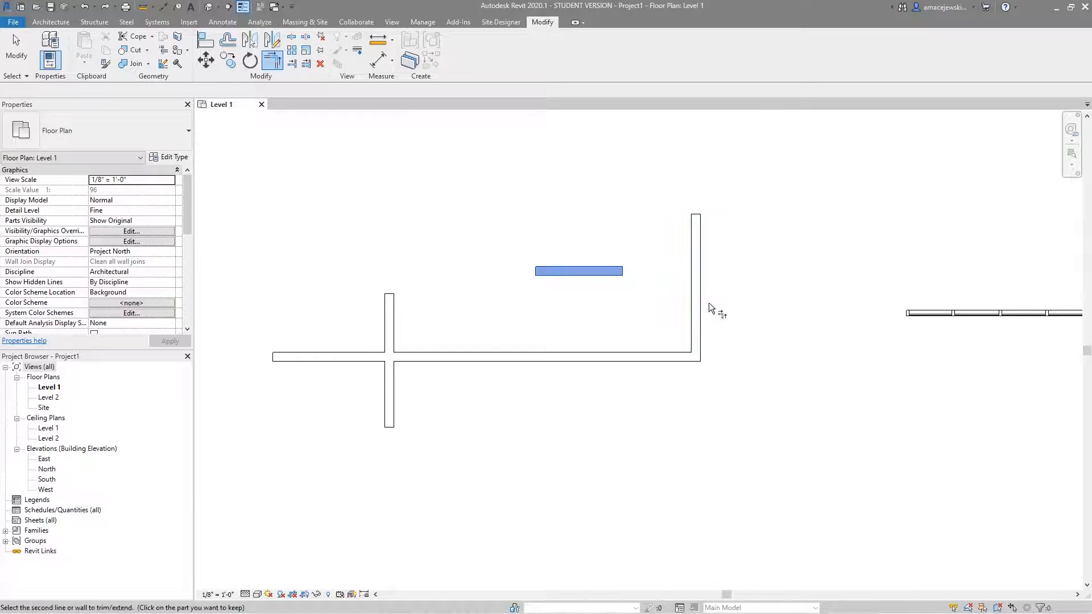
pyautogui.moveTo(699, 272)
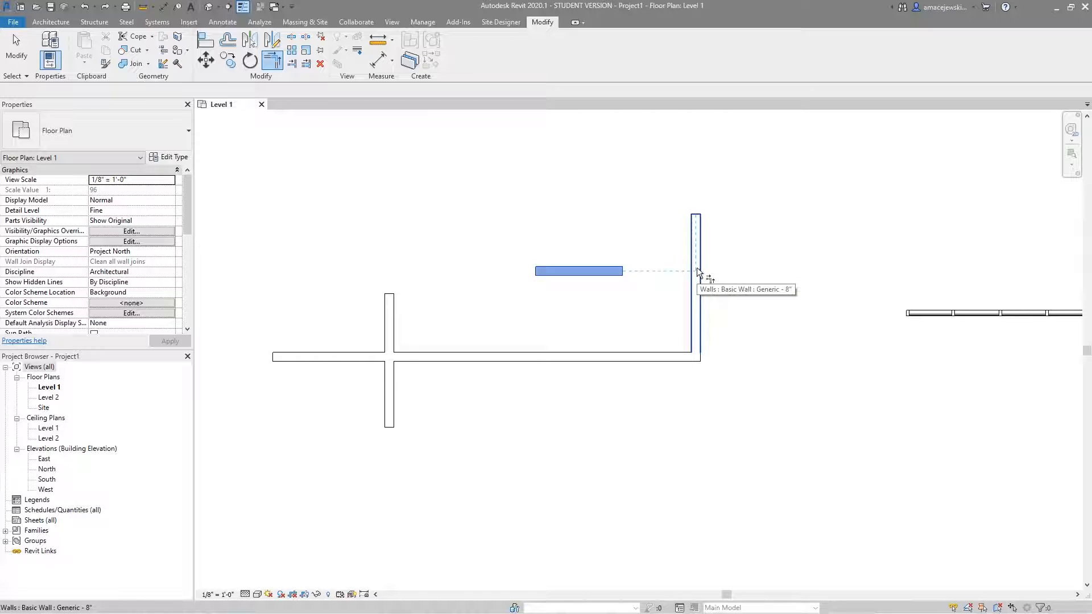
pyautogui.moveTo(700, 273)
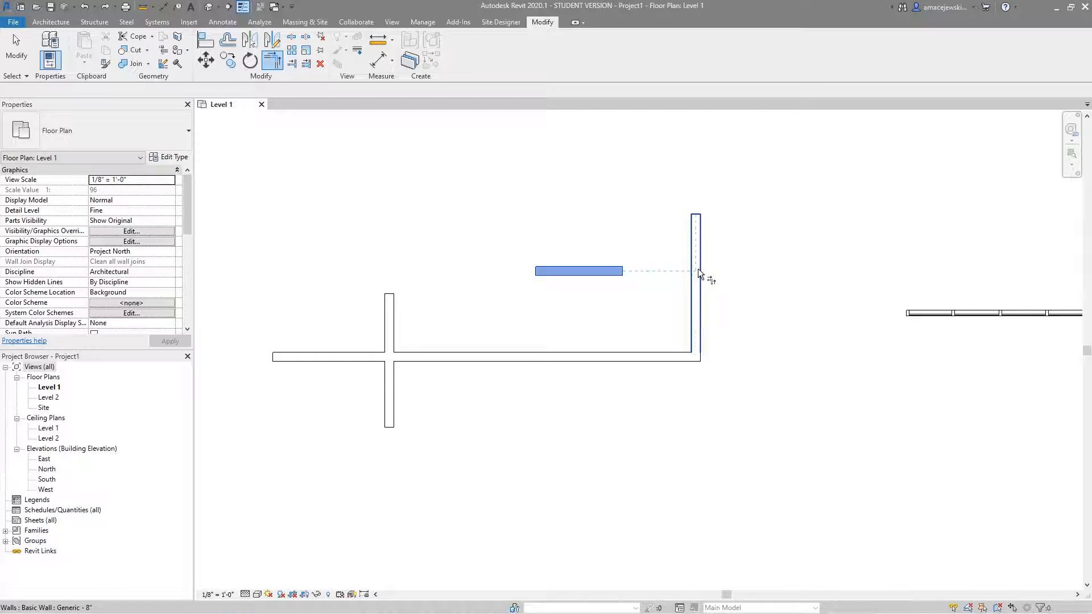
pyautogui.moveTo(700, 289)
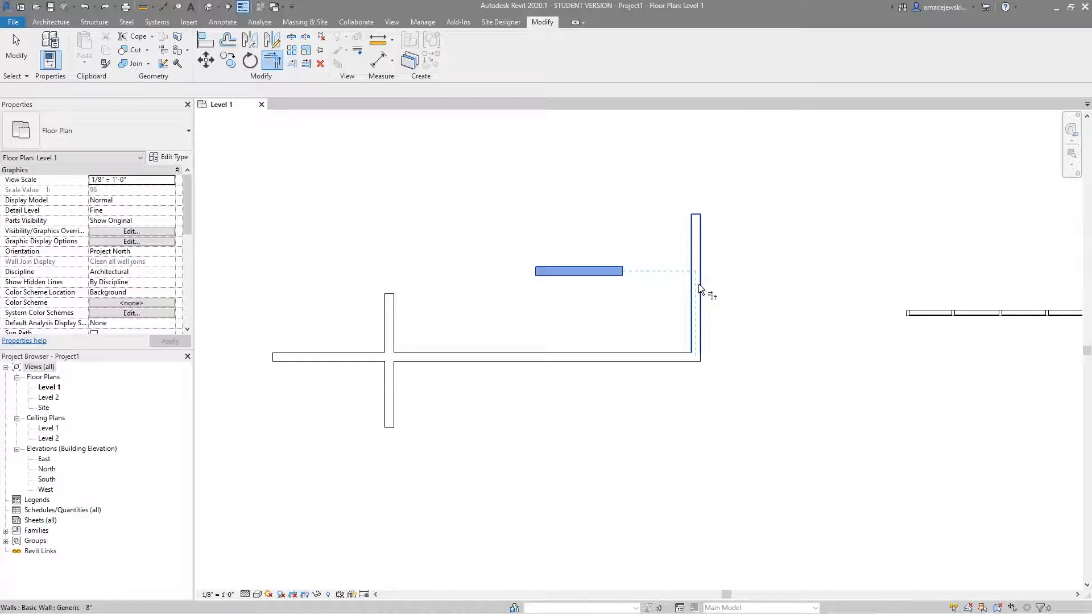
pyautogui.moveTo(695, 257)
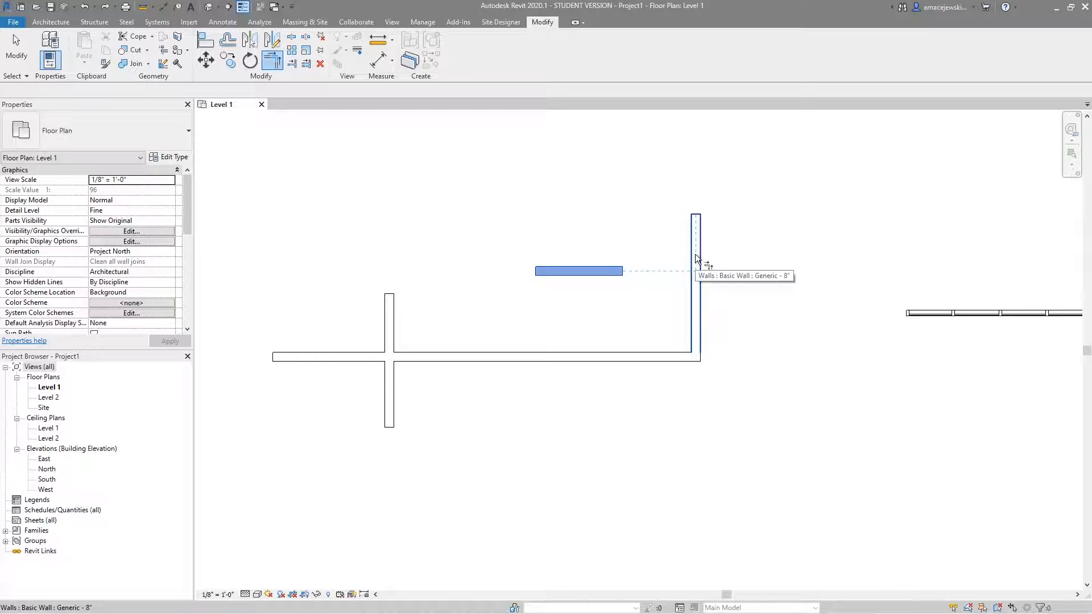
pyautogui.moveTo(694, 244)
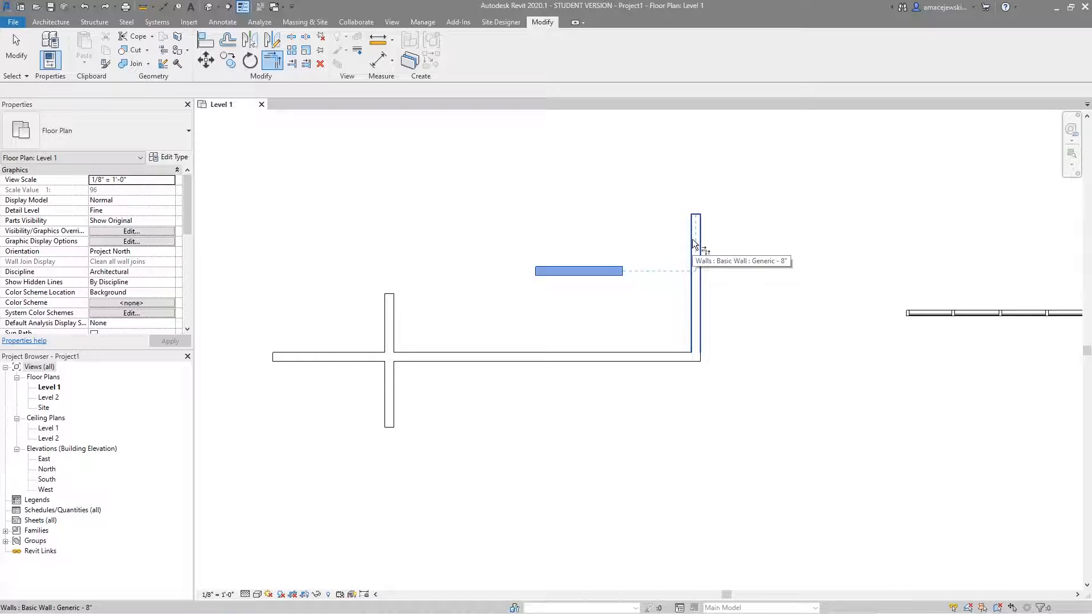
pyautogui.moveTo(700, 351)
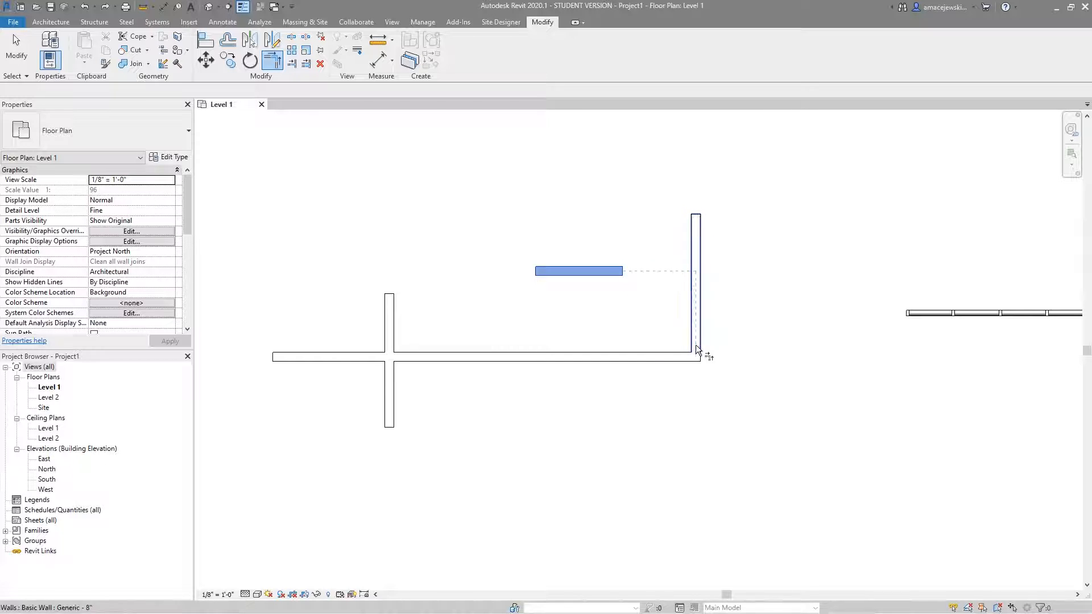
pyautogui.click(696, 348)
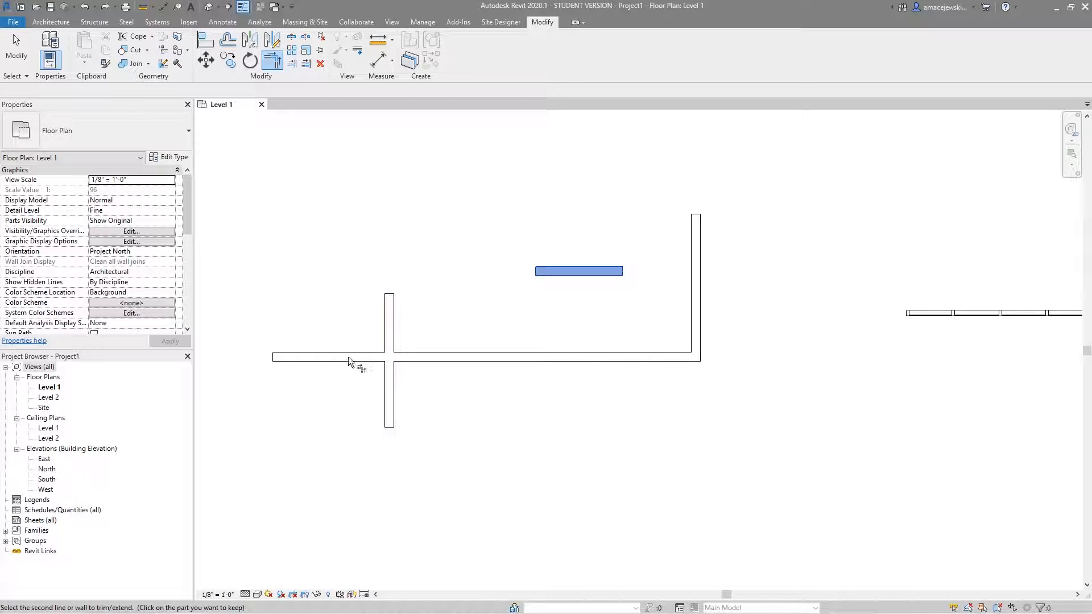
pyautogui.click(578, 271)
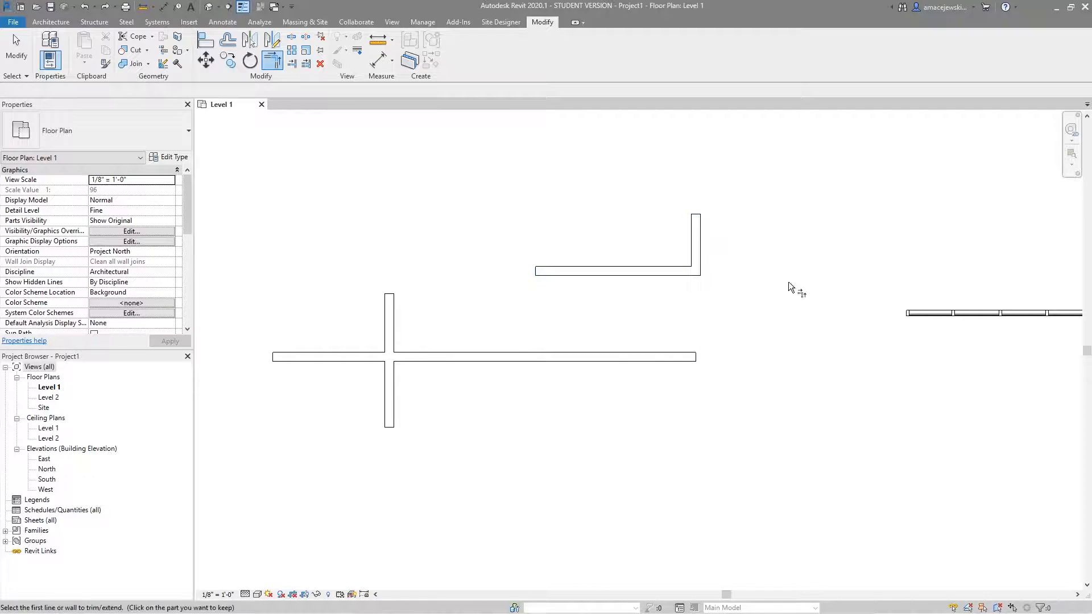
pyautogui.moveTo(689, 334)
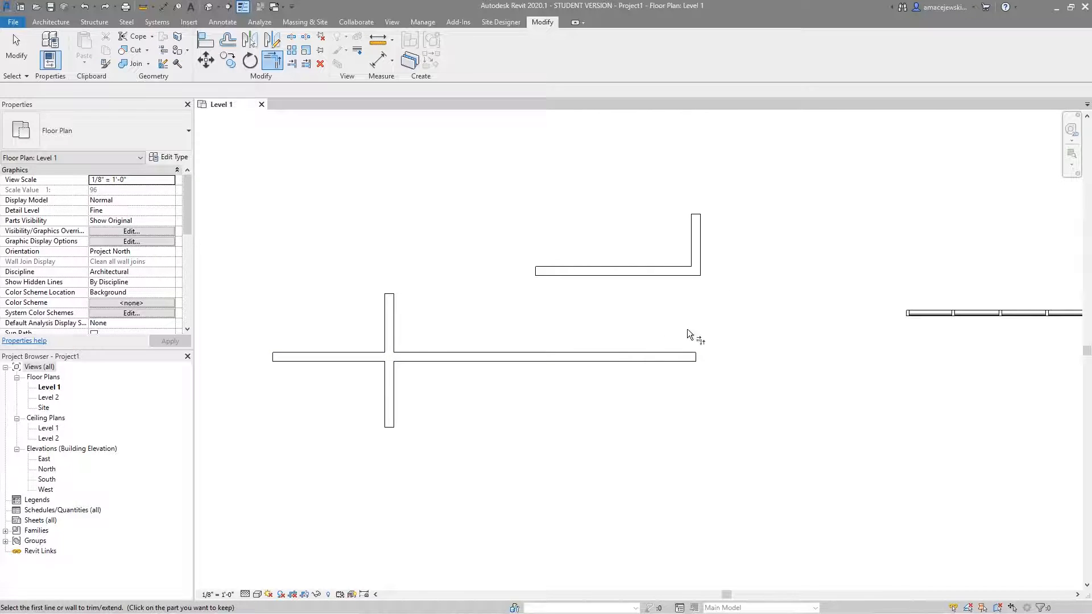
pyautogui.moveTo(677, 329)
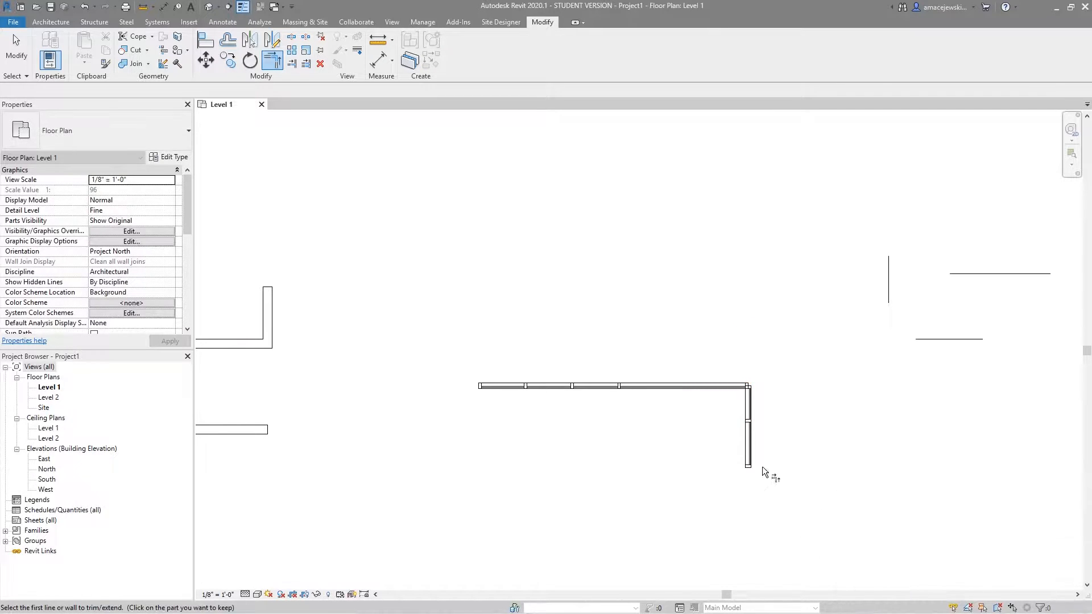
pyautogui.moveTo(651, 392)
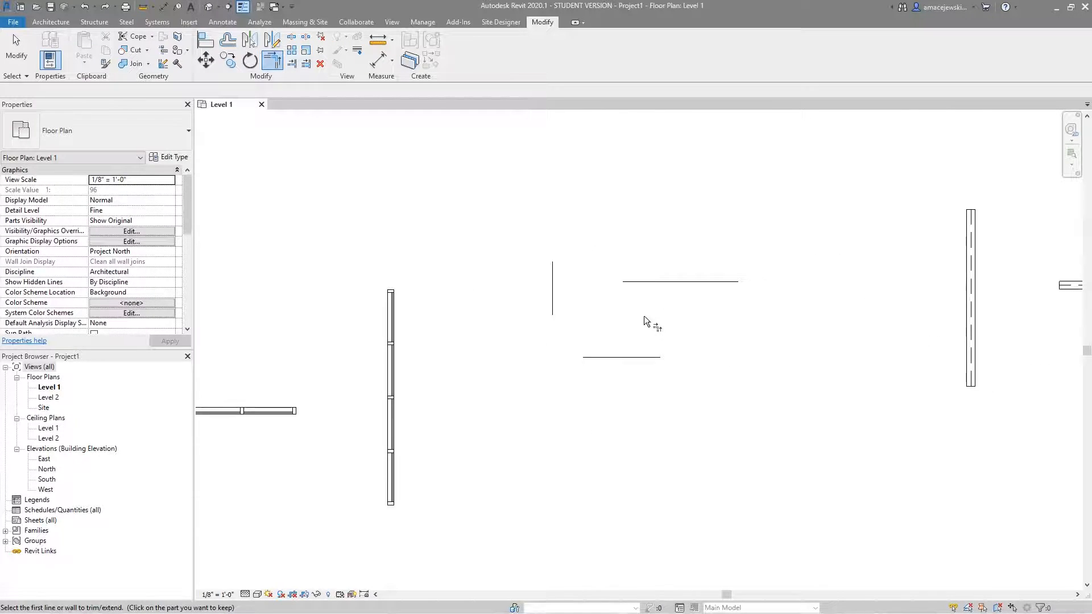
pyautogui.moveTo(602, 320)
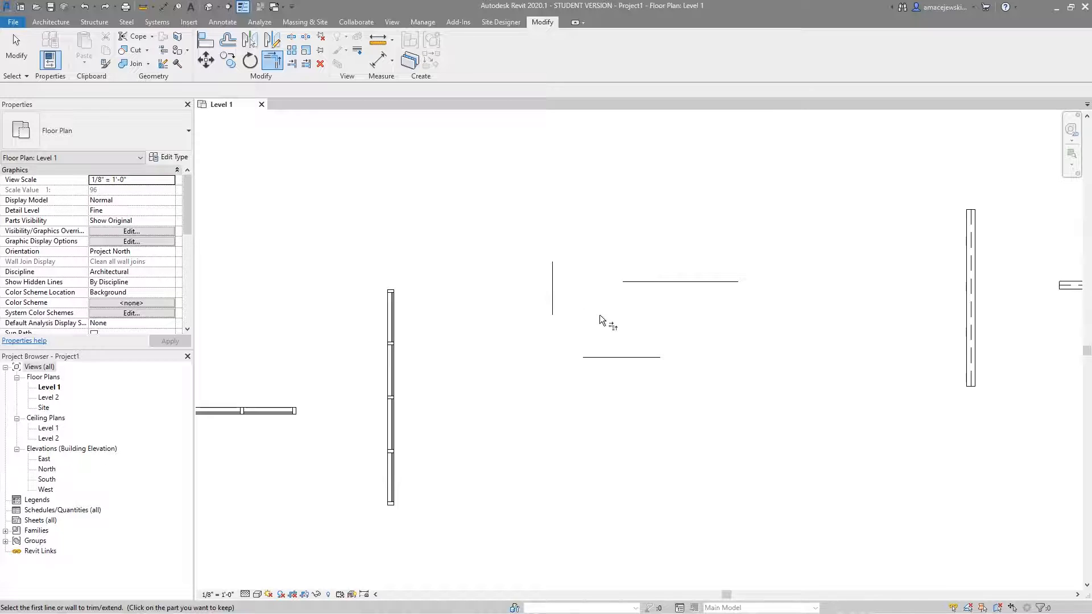
pyautogui.moveTo(567, 315)
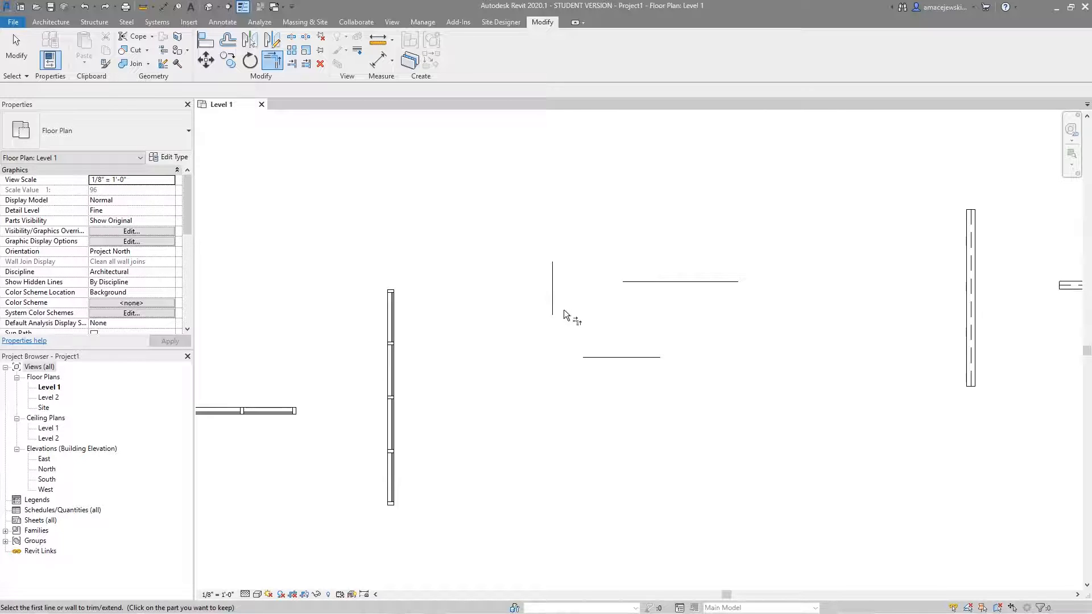
# Trim the vertical and horizontal detail lines so they meet in a corner
pyautogui.click(553, 293)
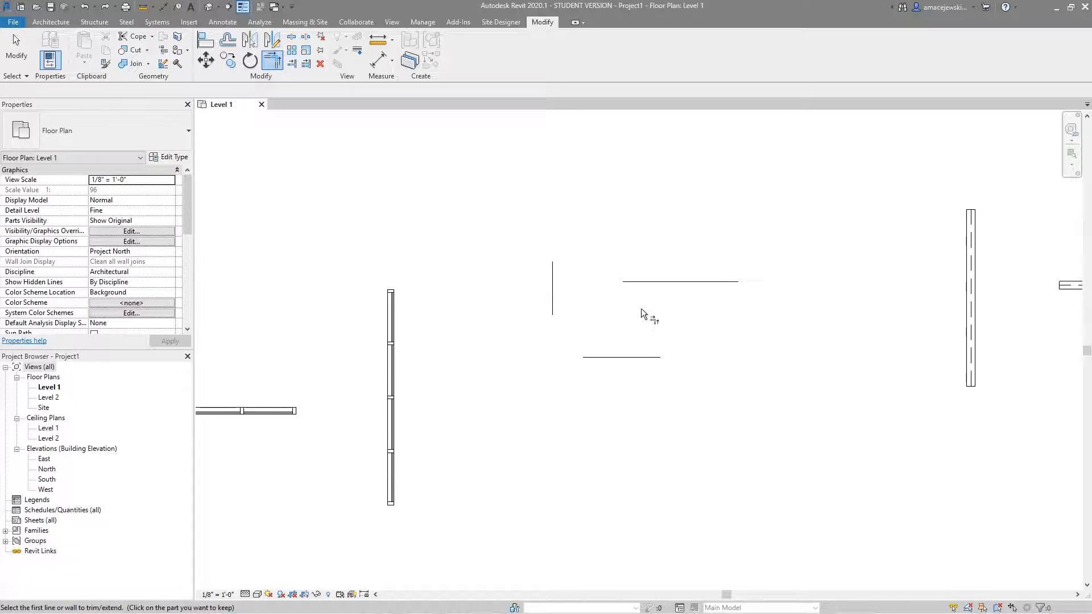
pyautogui.click(679, 282)
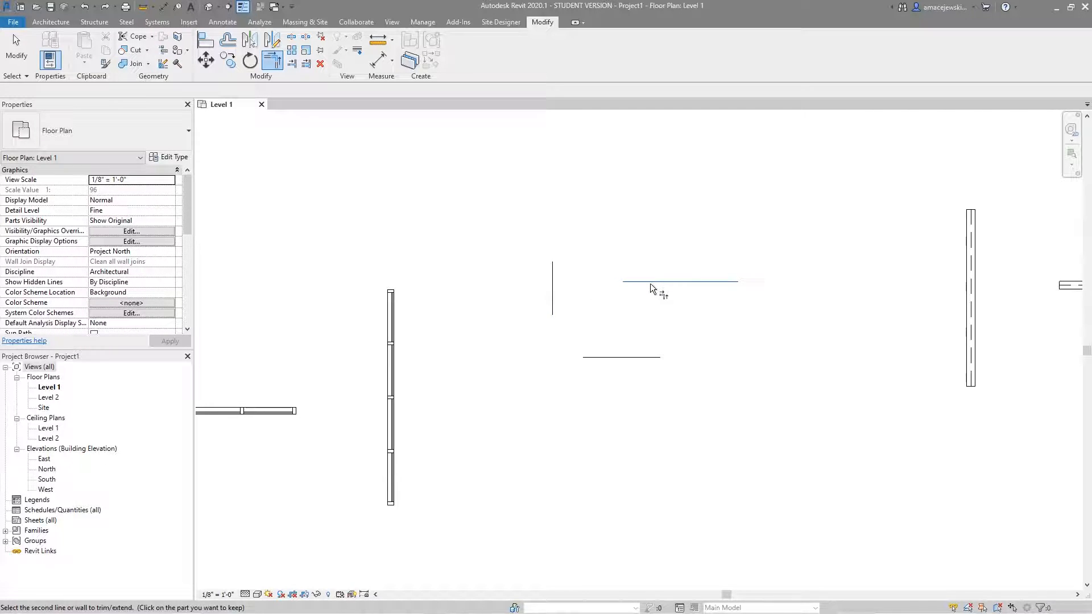
pyautogui.moveTo(557, 272)
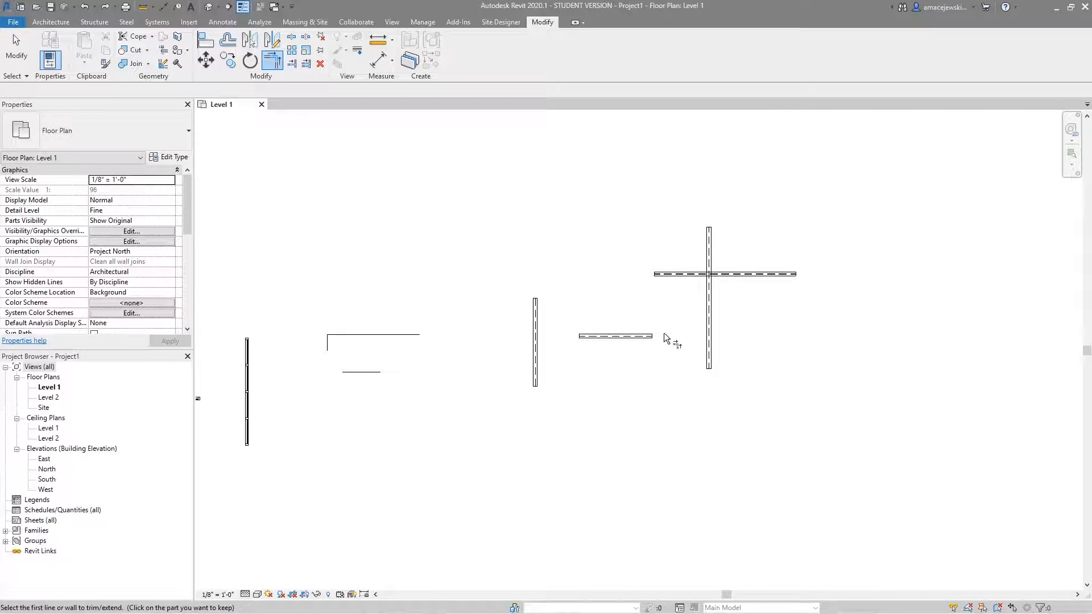
pyautogui.moveTo(677, 337)
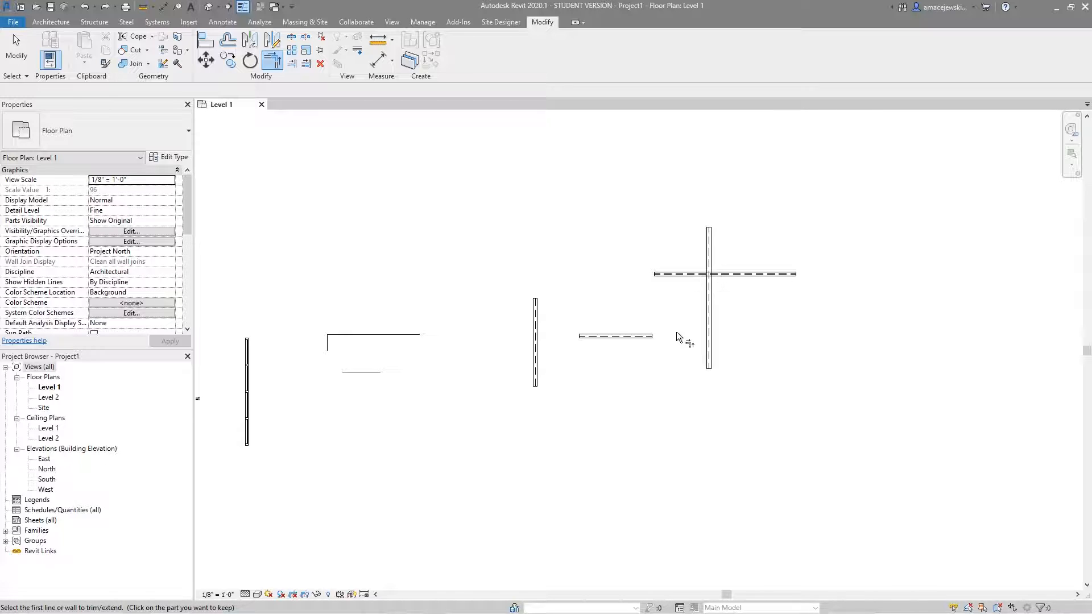
# Corner the horizontal beam with the left vertical beam and extend it to the crossing beam
pyautogui.click(534, 341)
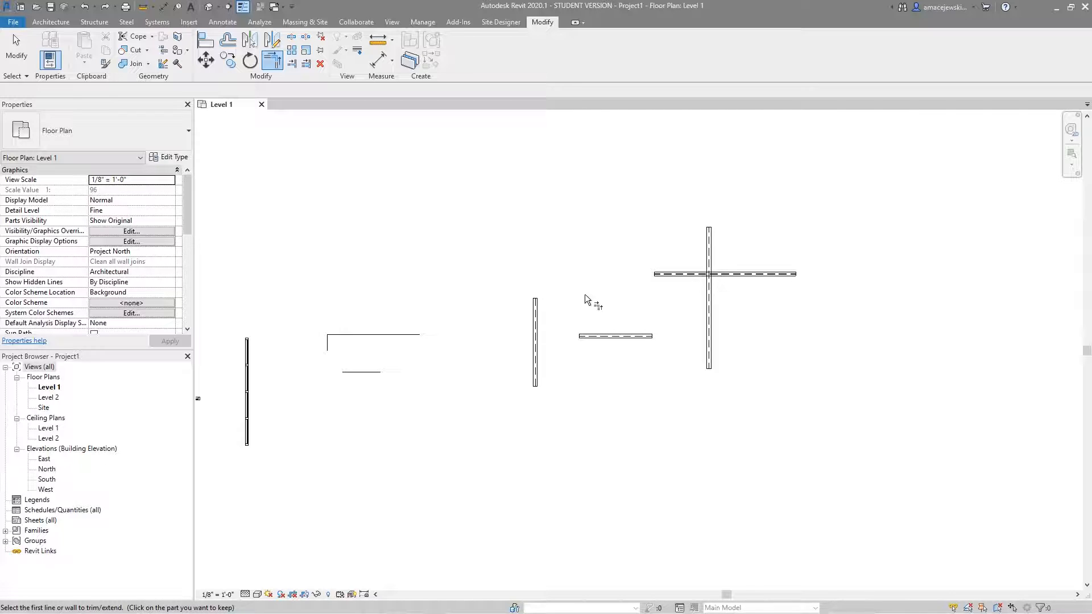
pyautogui.moveTo(575, 300)
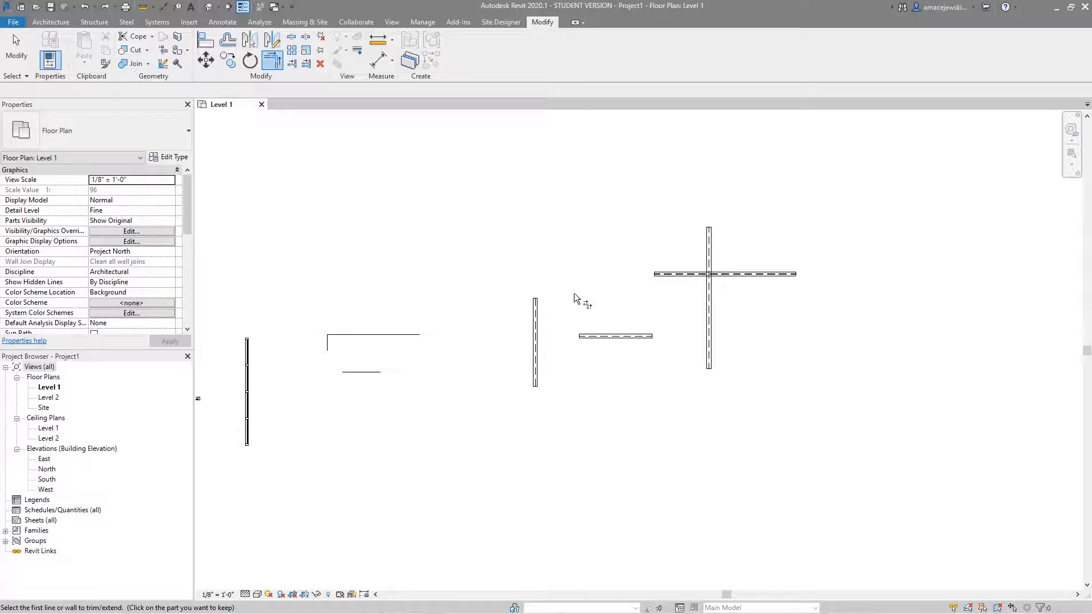
pyautogui.moveTo(559, 324)
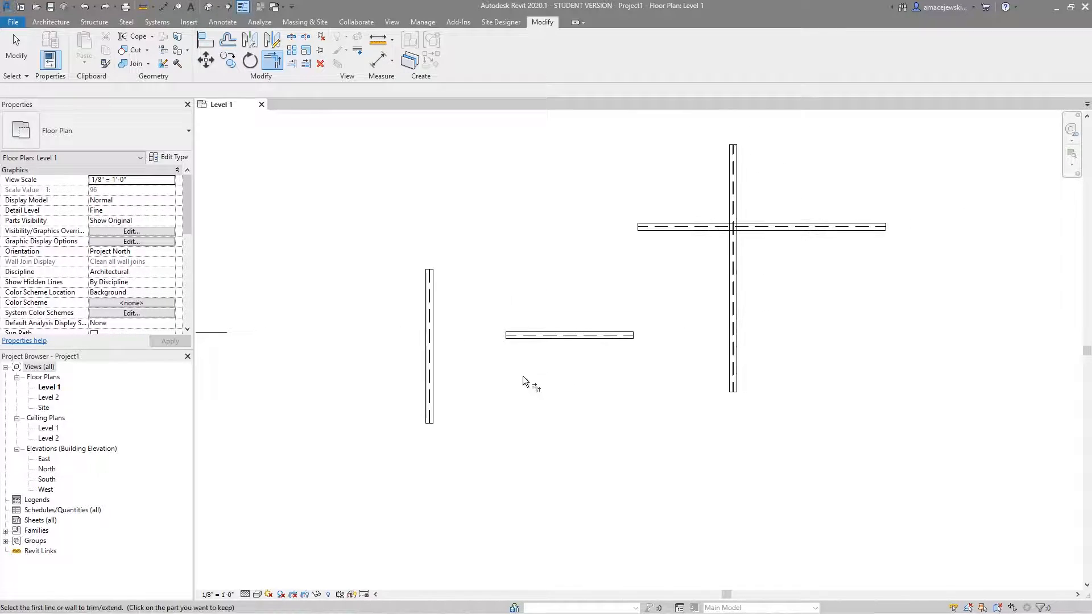
pyautogui.click(569, 335)
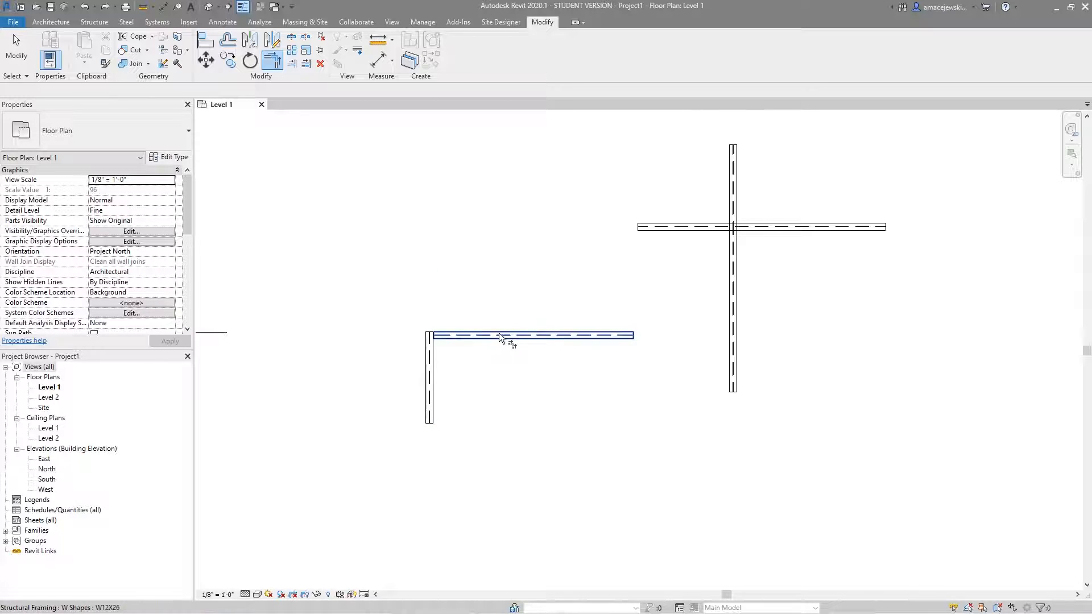
pyautogui.click(732, 279)
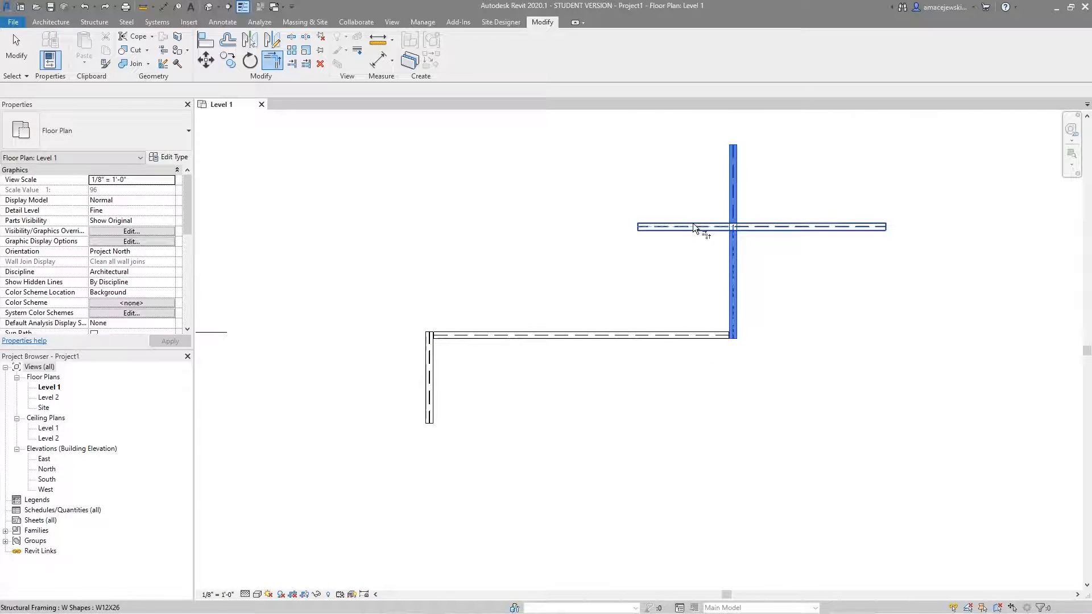
pyautogui.click(586, 335)
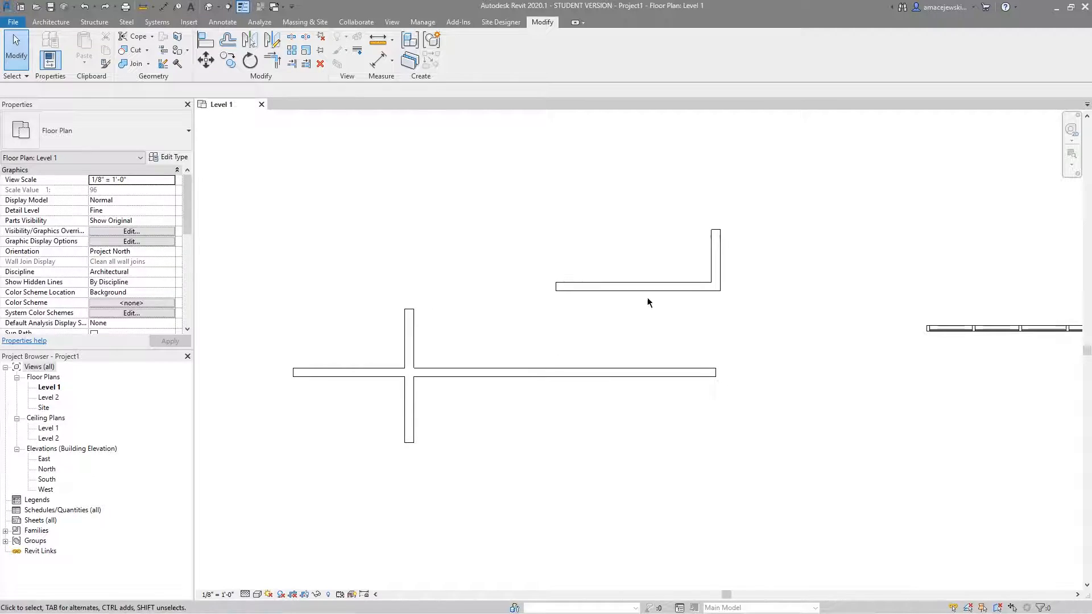
pyautogui.moveTo(561, 364)
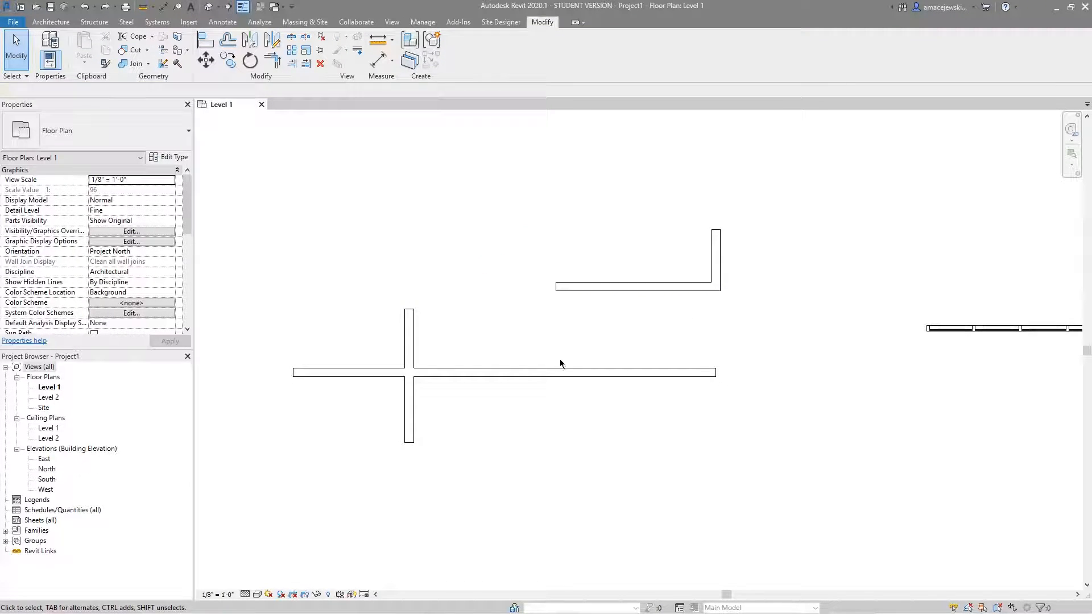
pyautogui.click(633, 286)
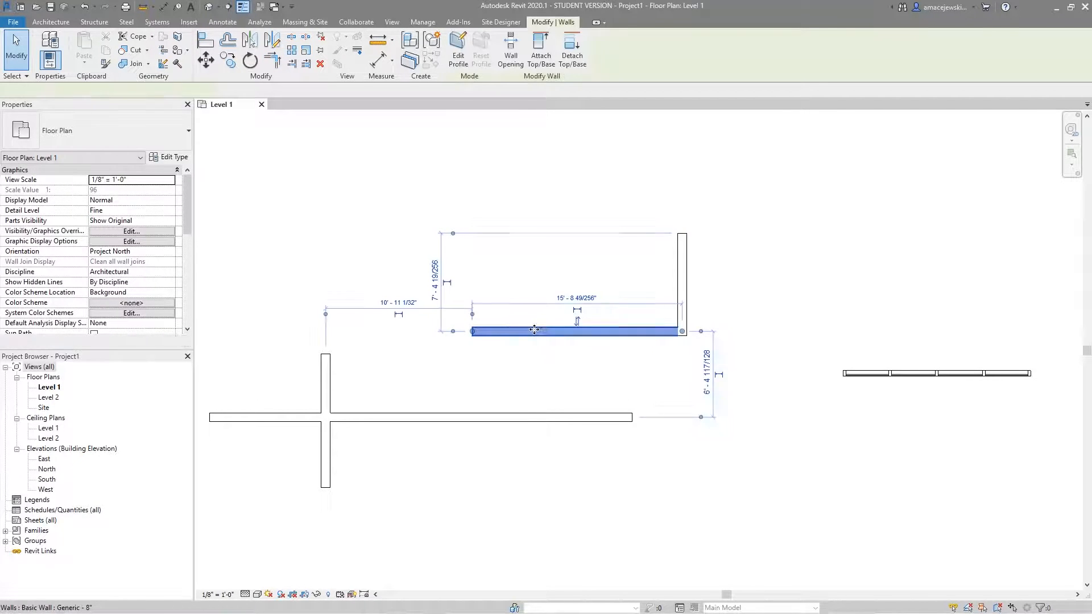
pyautogui.moveTo(472, 331)
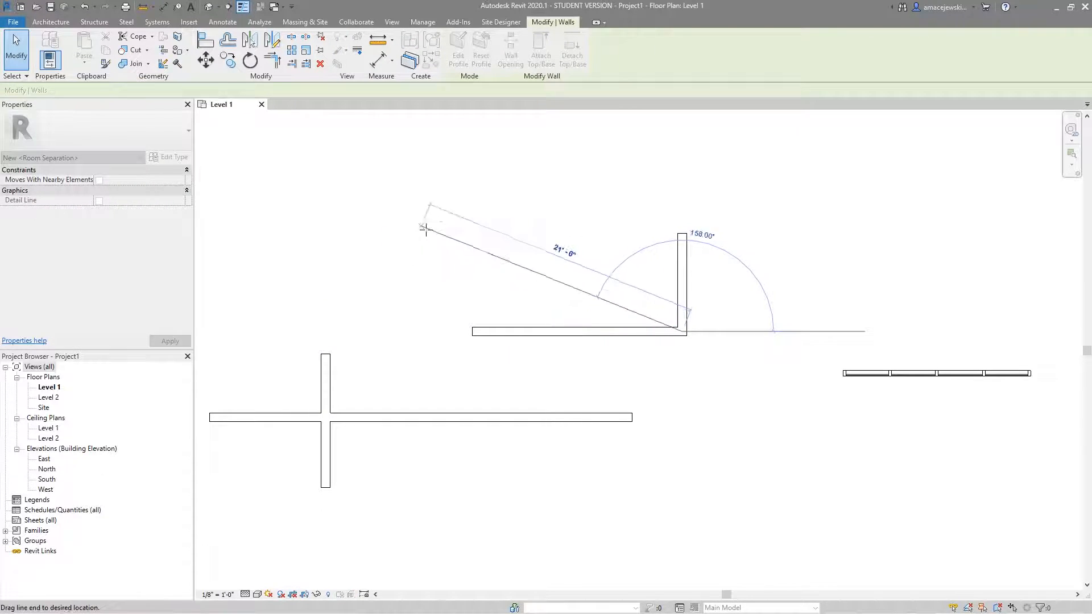
# Swing the L-corner's horizontal wall up into a diagonal wall meeting the vertical wall
pyautogui.moveTo(425, 230); pyautogui.dragTo(414, 188)
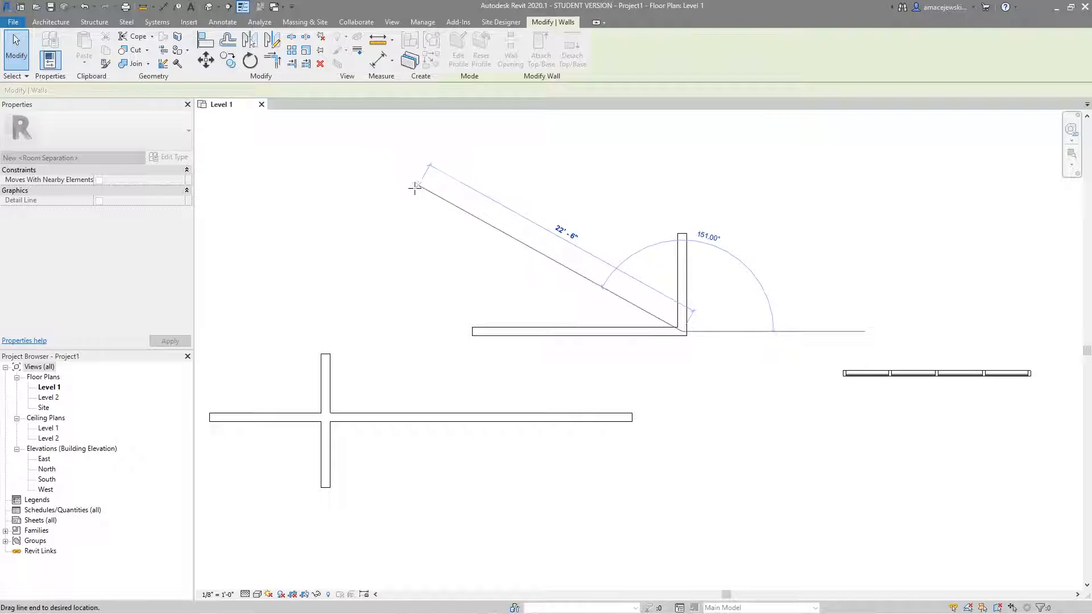
pyautogui.press('Escape')
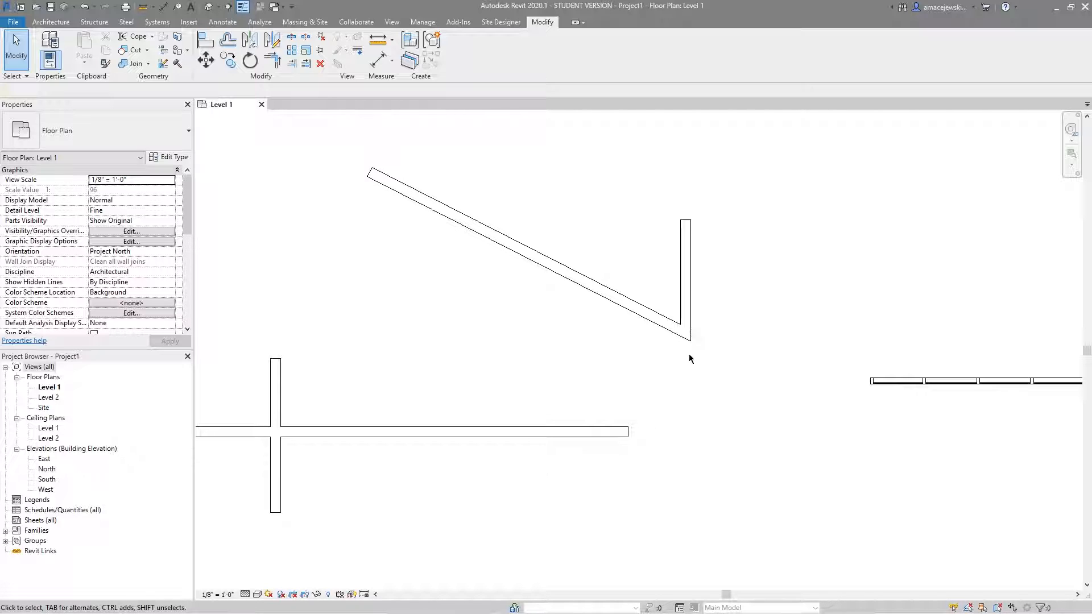
pyautogui.moveTo(713, 347)
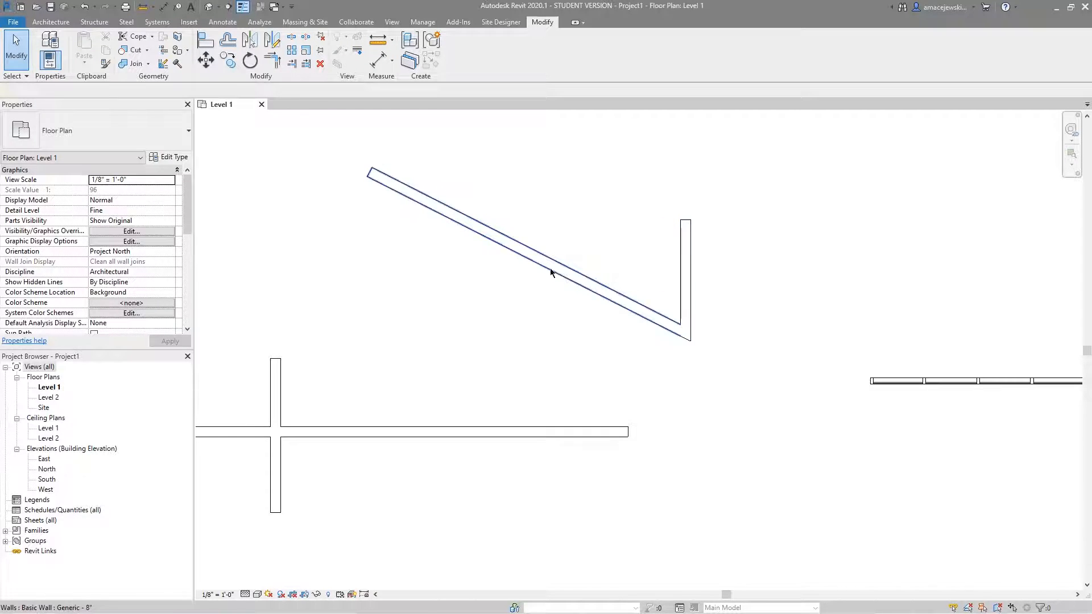
pyautogui.click(487, 251)
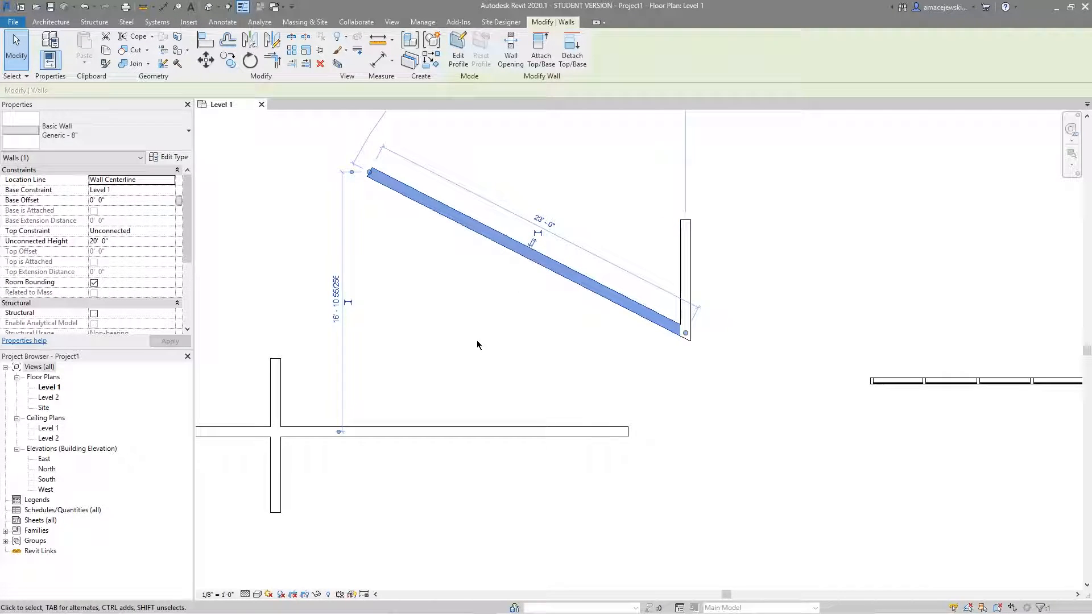
pyautogui.click(478, 346)
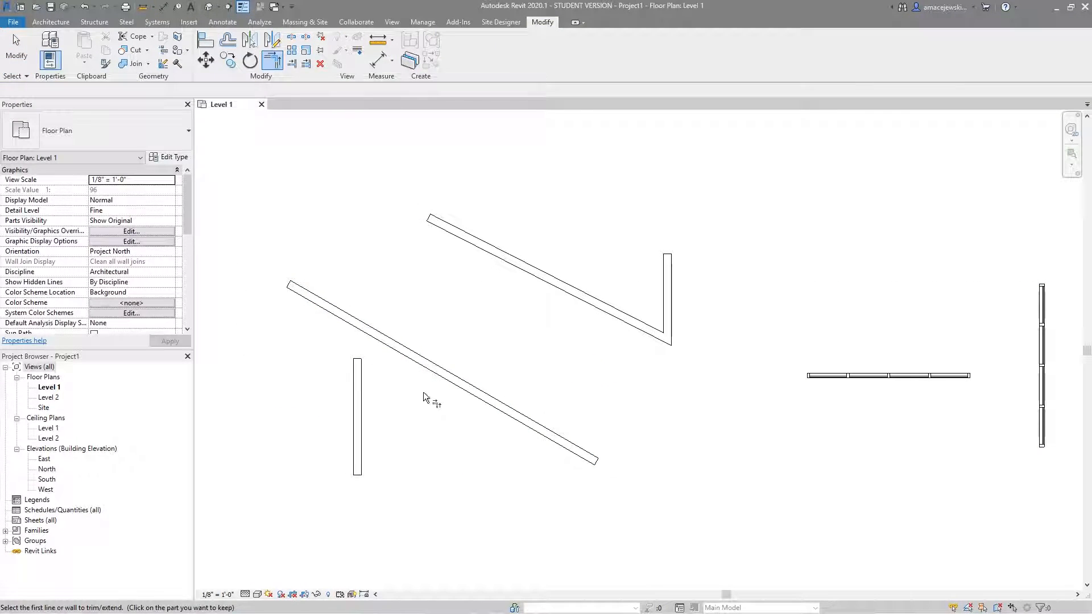
pyautogui.moveTo(534, 372)
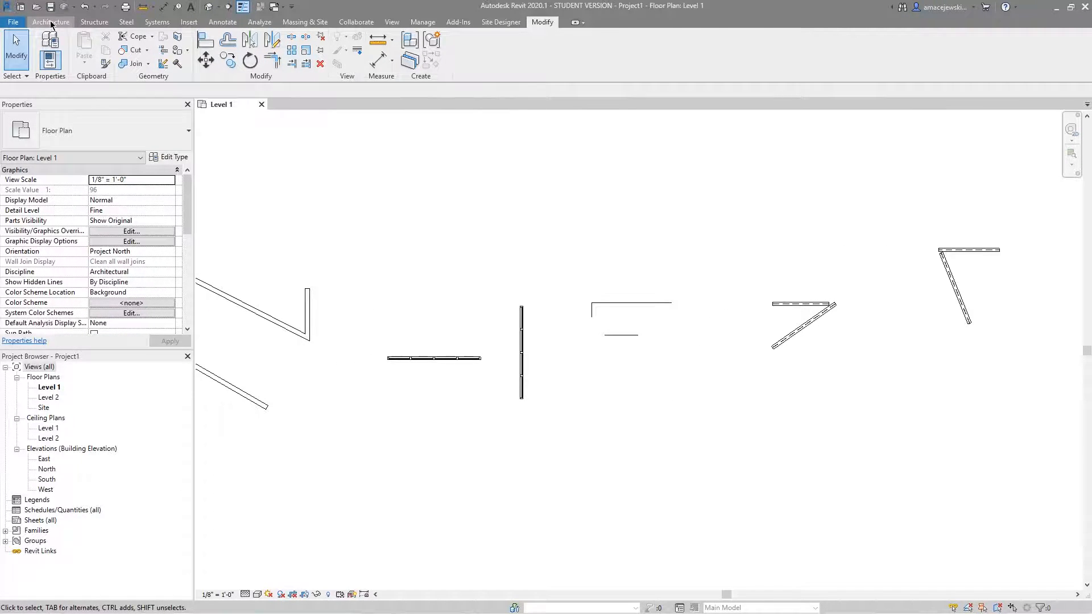
# Sketch a railing path and trim its vertical line into a corner with the diagonal line
pyautogui.click(50, 22)
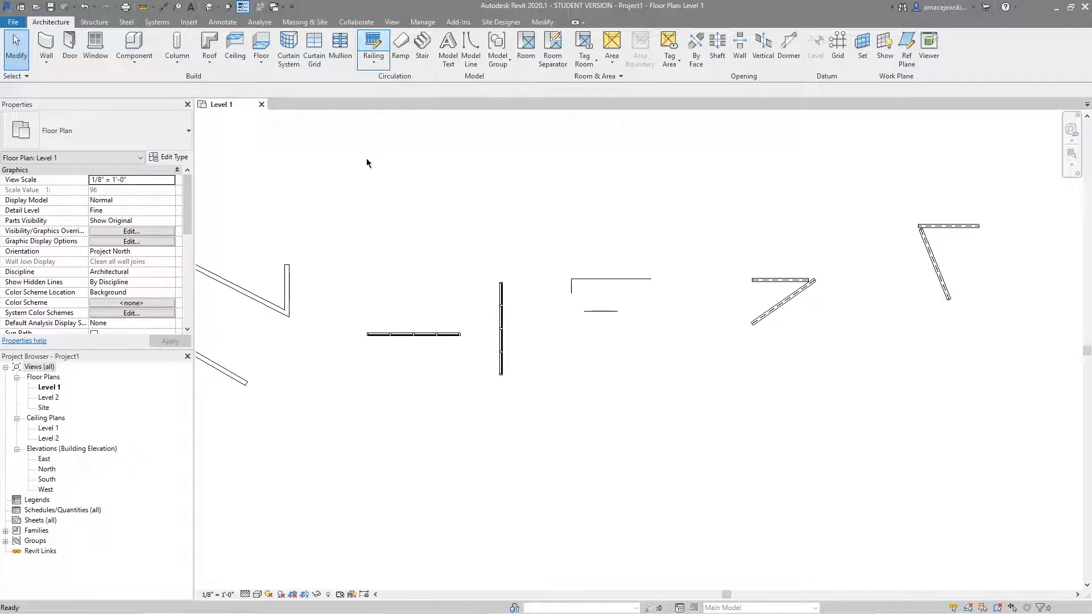
pyautogui.click(373, 46)
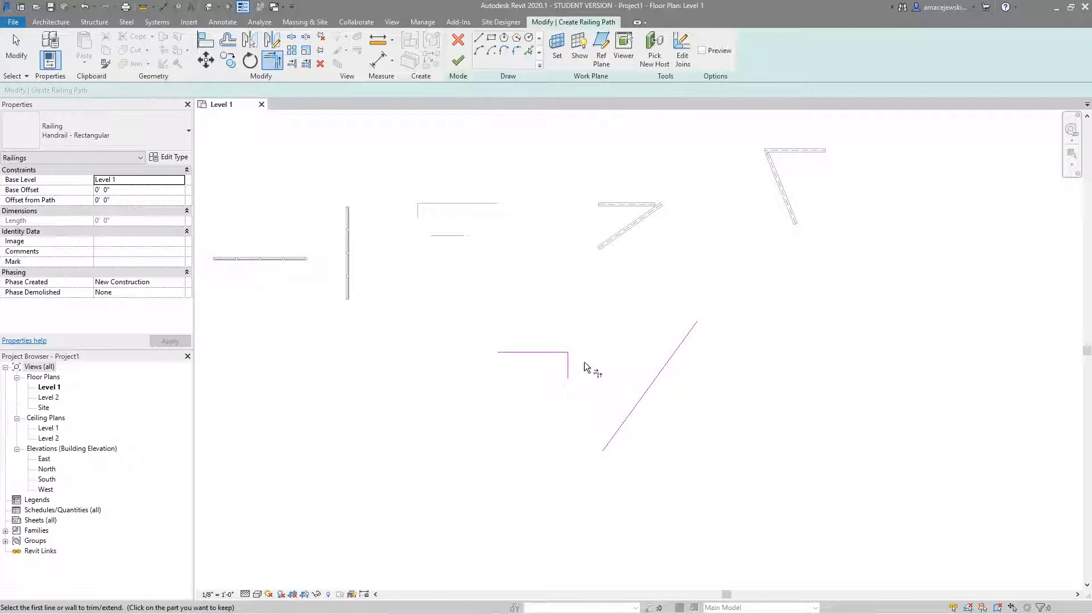
pyautogui.click(641, 404)
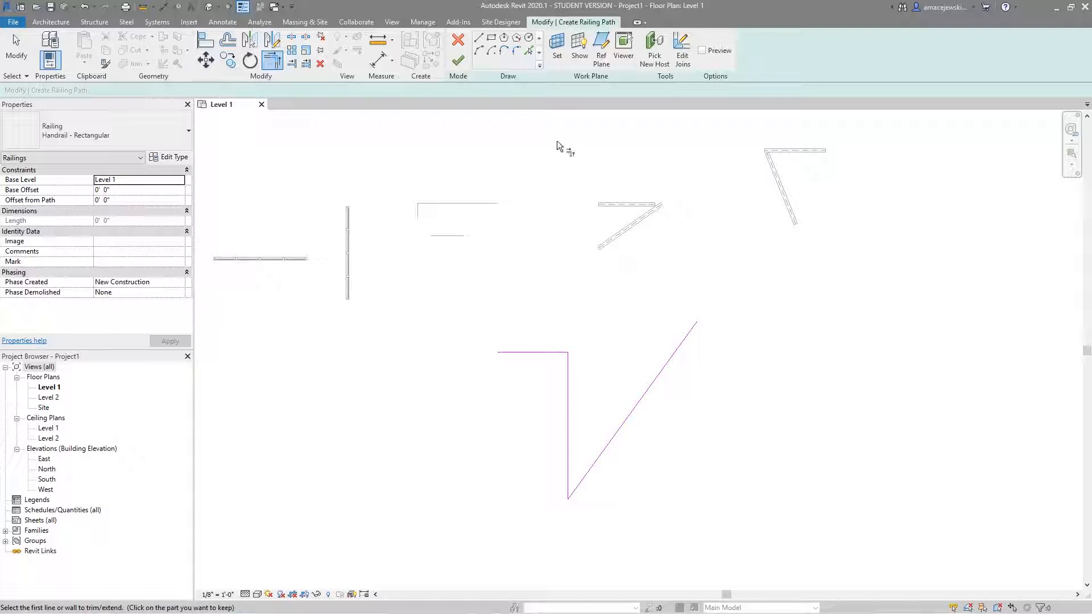
pyautogui.click(457, 60)
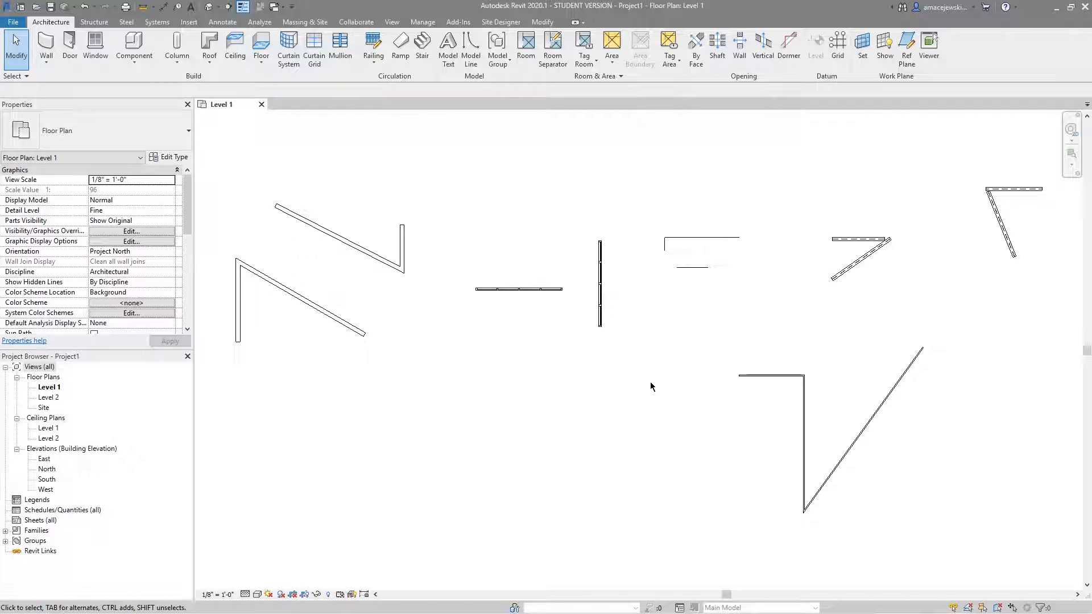
pyautogui.moveTo(540, 440)
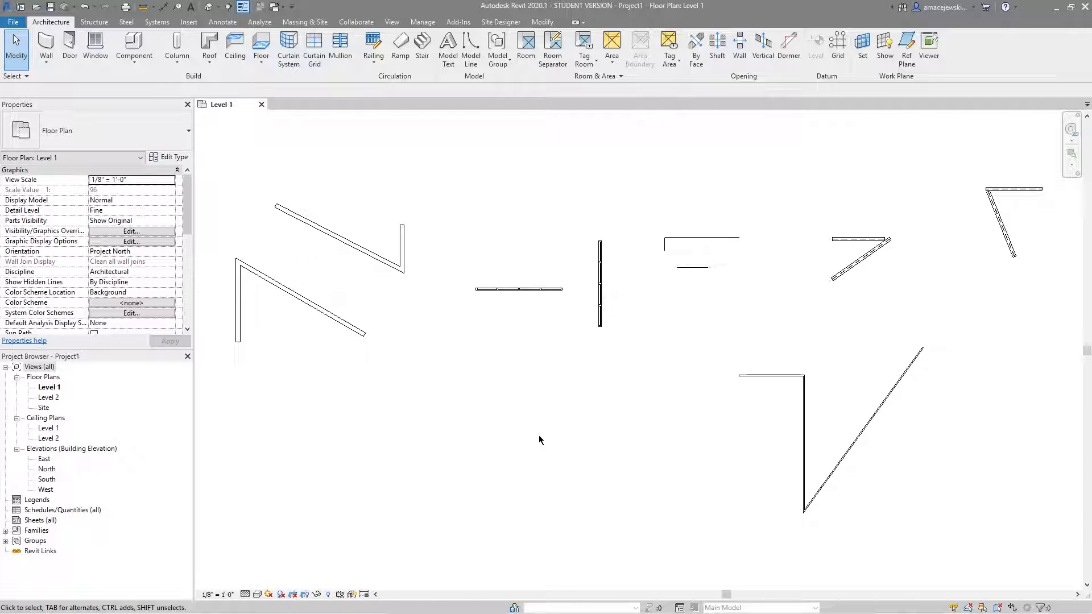